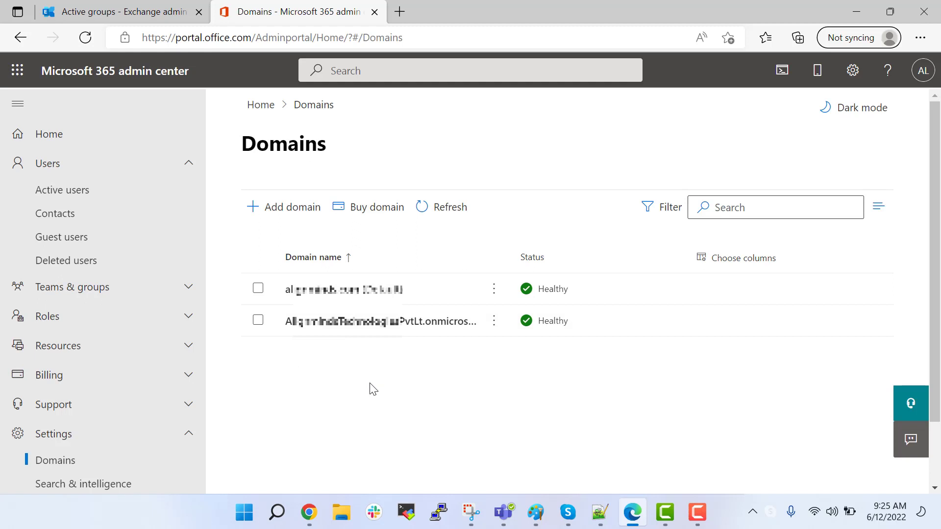
mouse_move(367, 376)
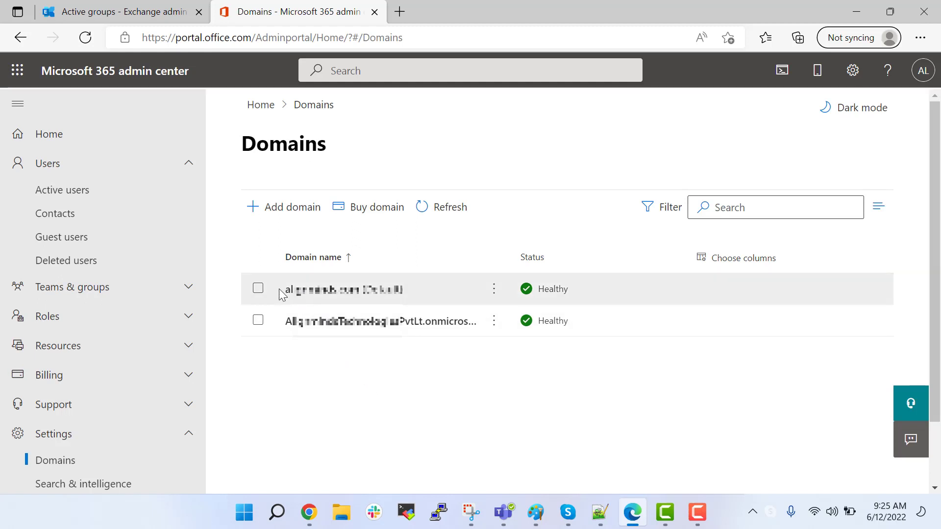
mouse_move(444, 320)
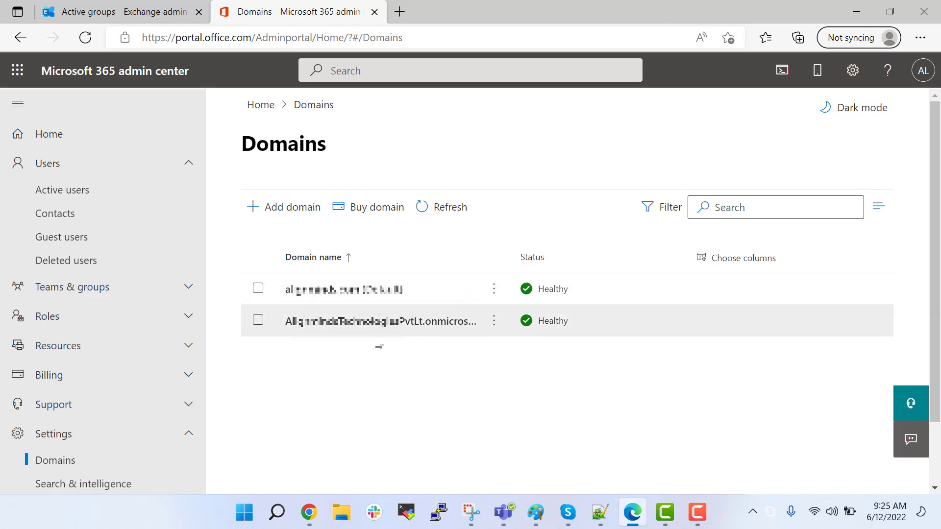
mouse_move(352, 352)
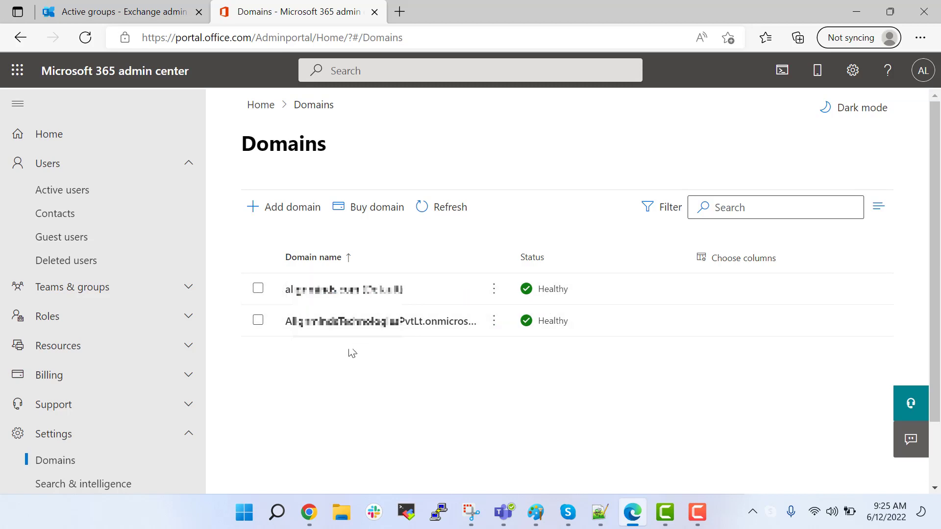
mouse_move(292, 207)
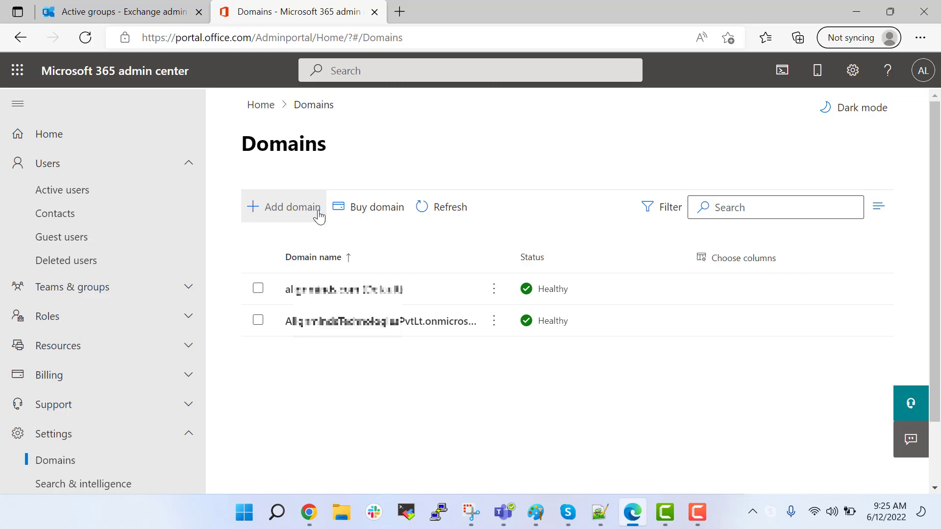
Start the Add a domain wizard and enter 'realtech' as the domain name.
left_click(289, 207)
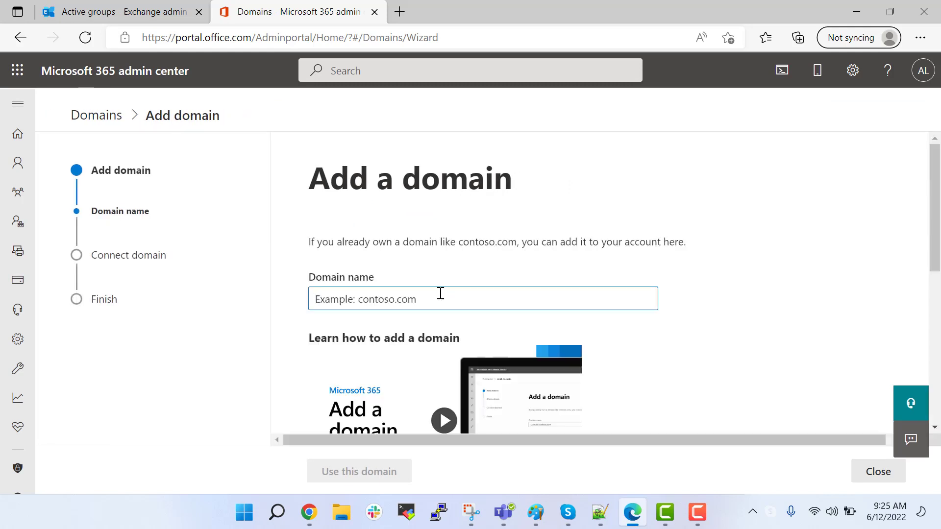
scroll("down", 3)
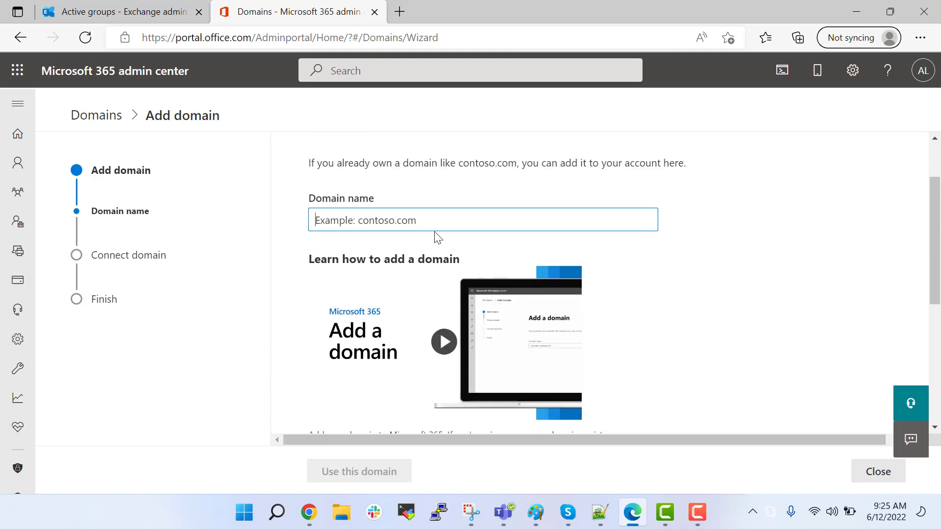
type("real")
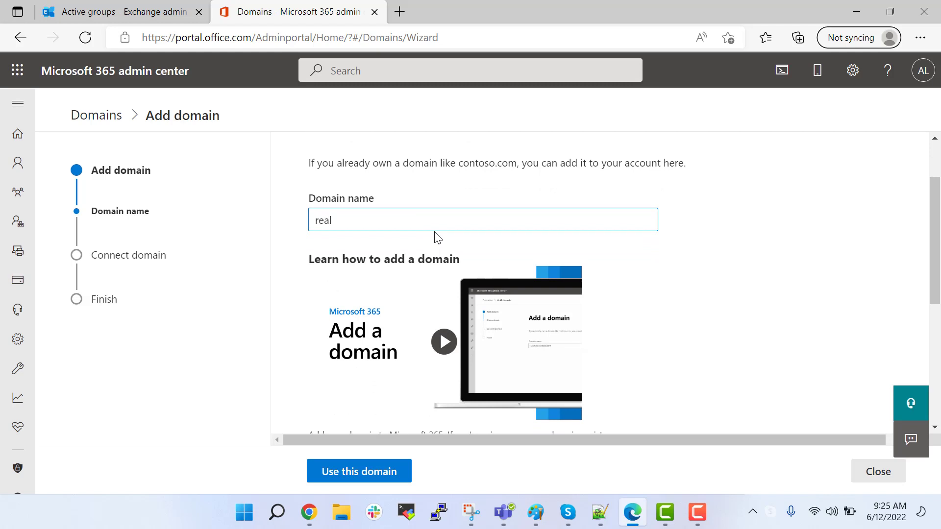
type("tech")
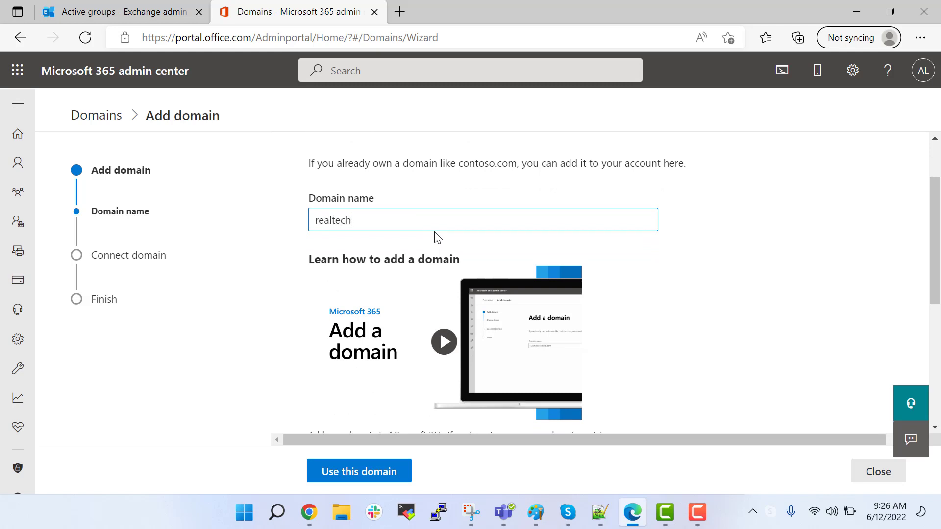
scroll("down", 3)
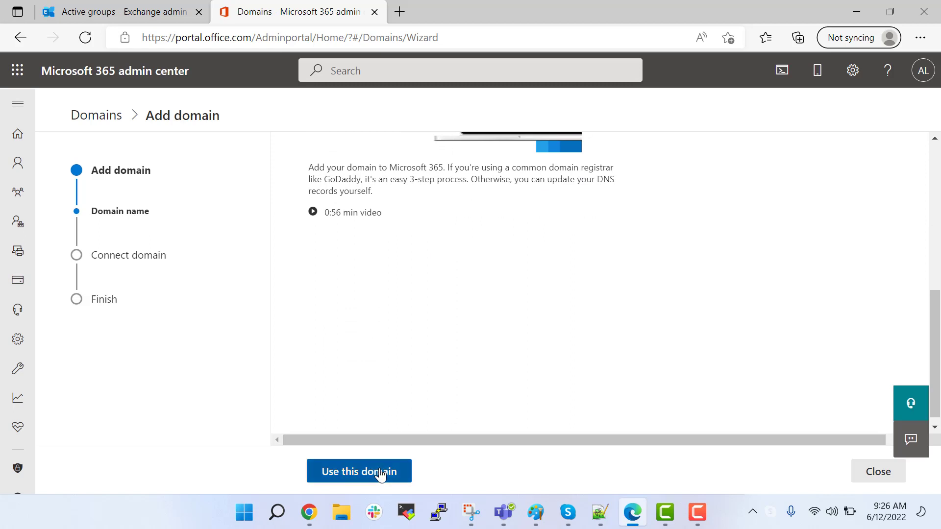
Continue with realtech.dev, review the Cloudflare verification option, and verify ownership.
left_click(359, 471)
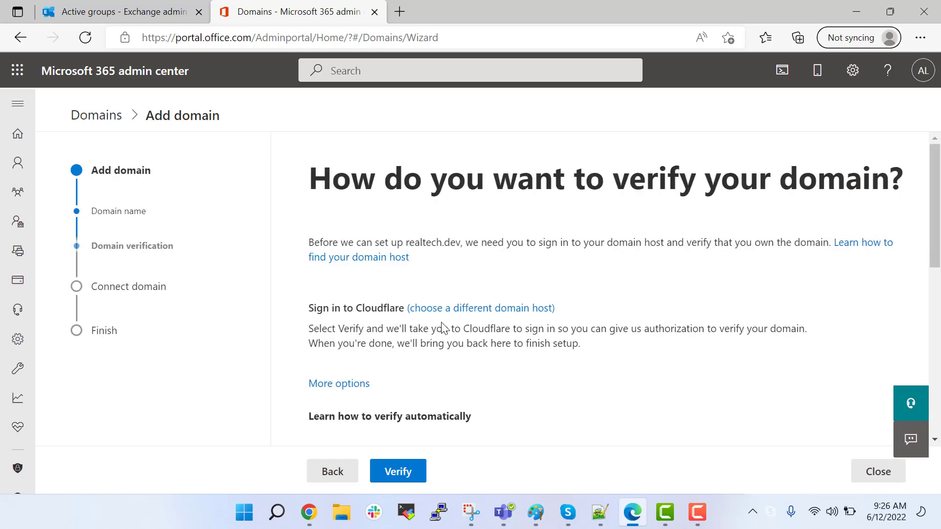
scroll("down", 3)
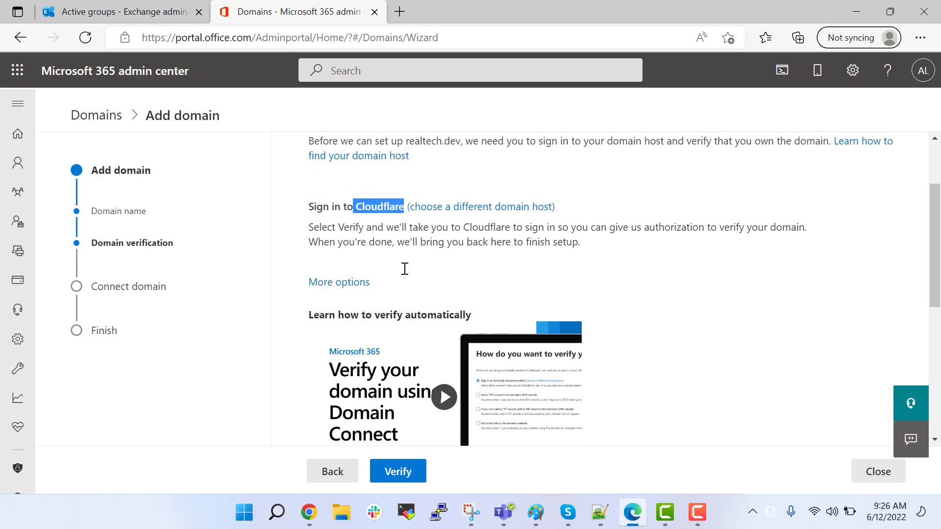
scroll("down", 3)
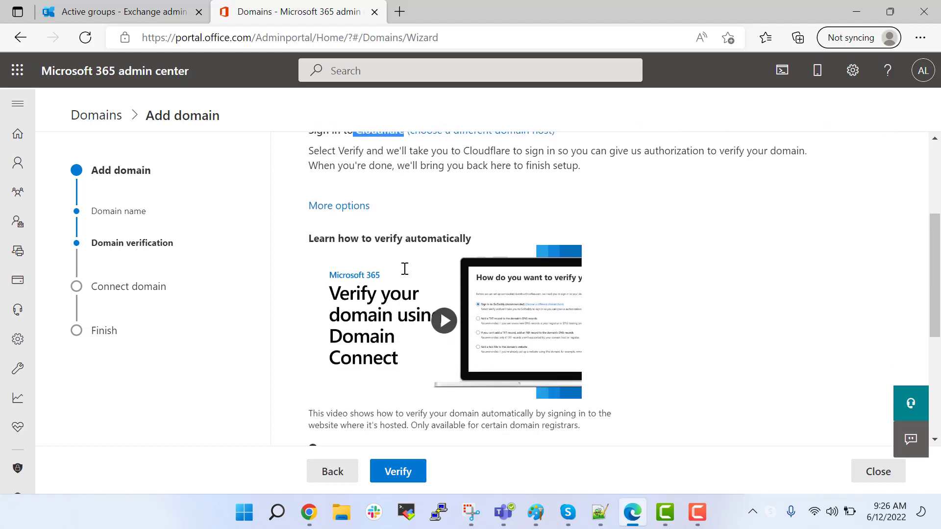
scroll("up", 3)
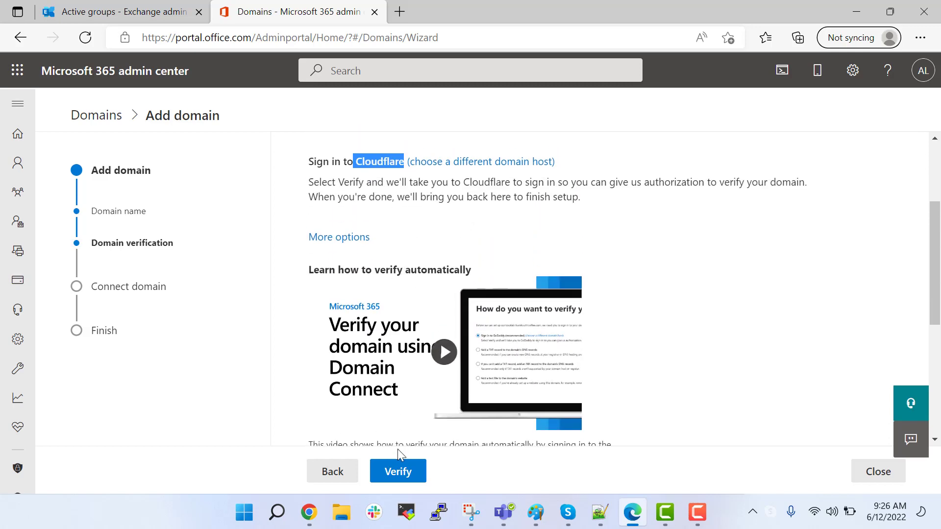
left_click(398, 471)
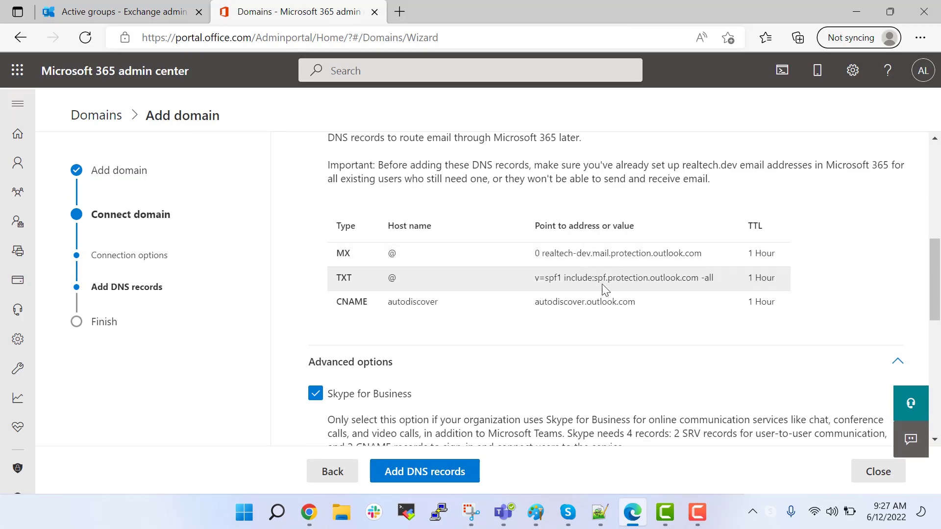
Add the listed MX, TXT and CNAME records to complete the domain wizard.
left_click(423, 471)
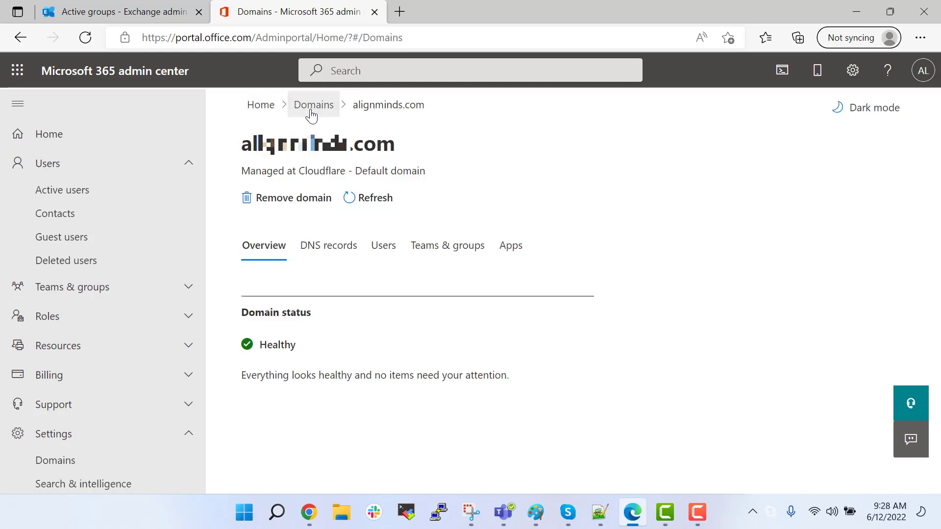
View the alignminds.com domain details, then go to Active users to add a user.
left_click(313, 104)
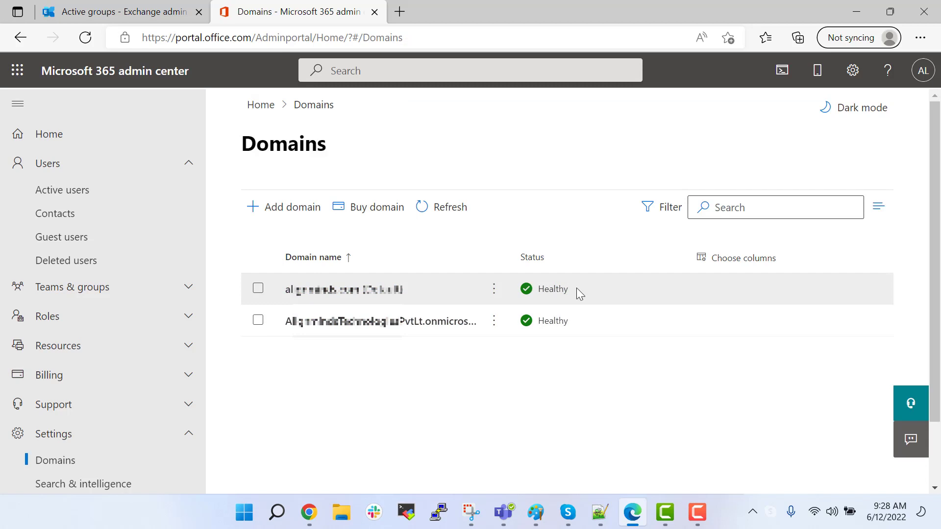
left_click(345, 288)
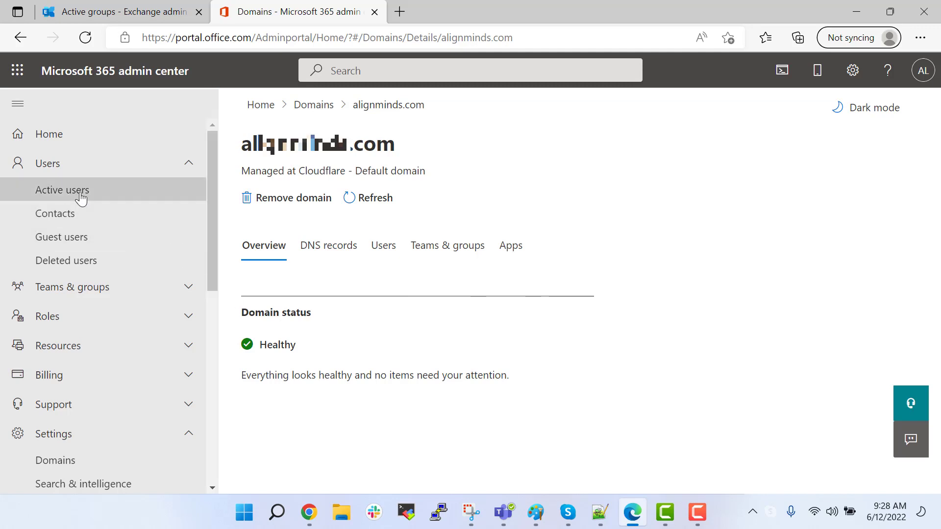
left_click(61, 190)
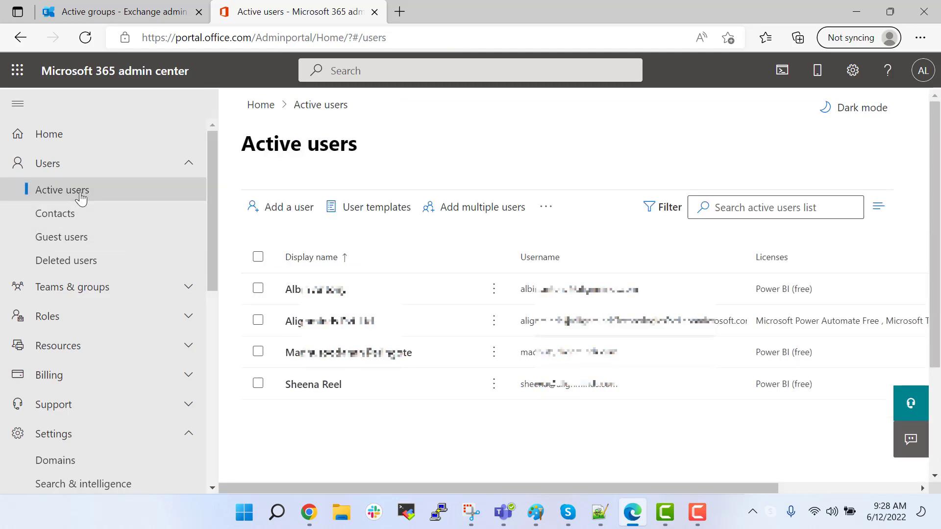
mouse_move(324, 425)
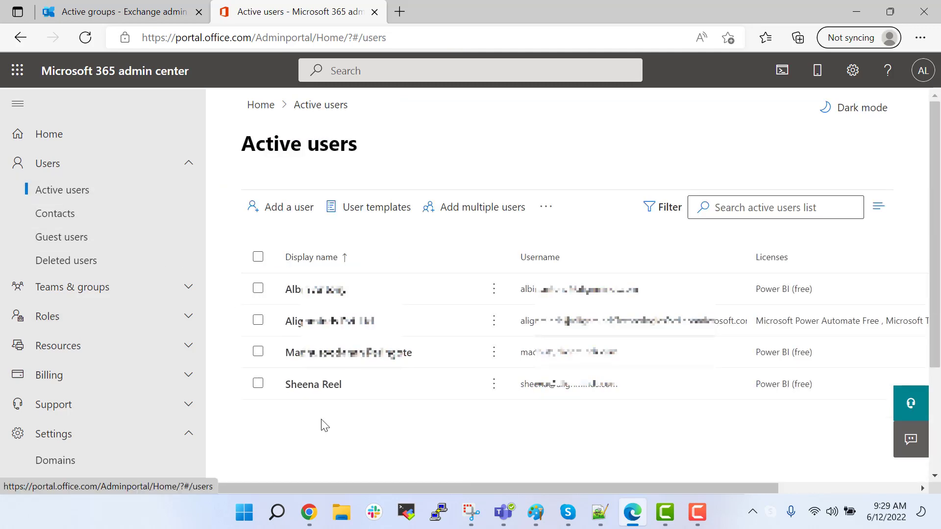
left_click(288, 206)
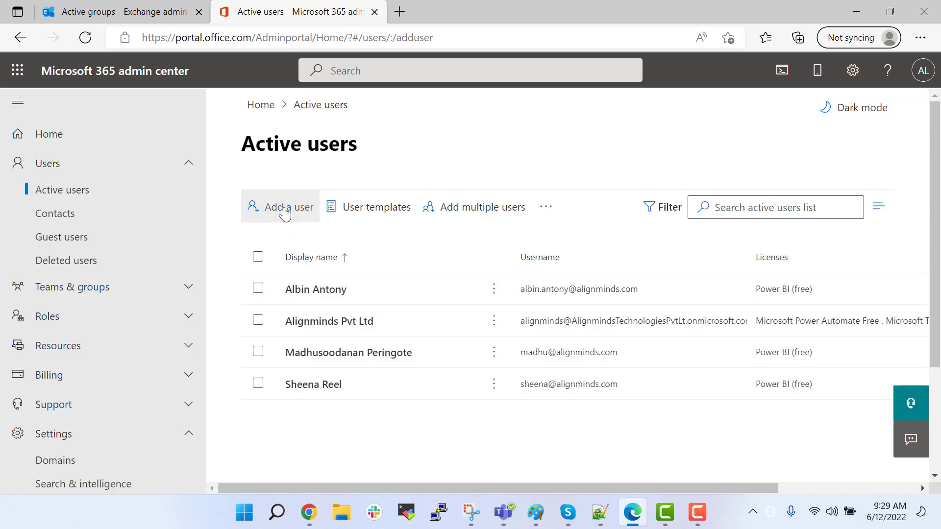
left_click(287, 207)
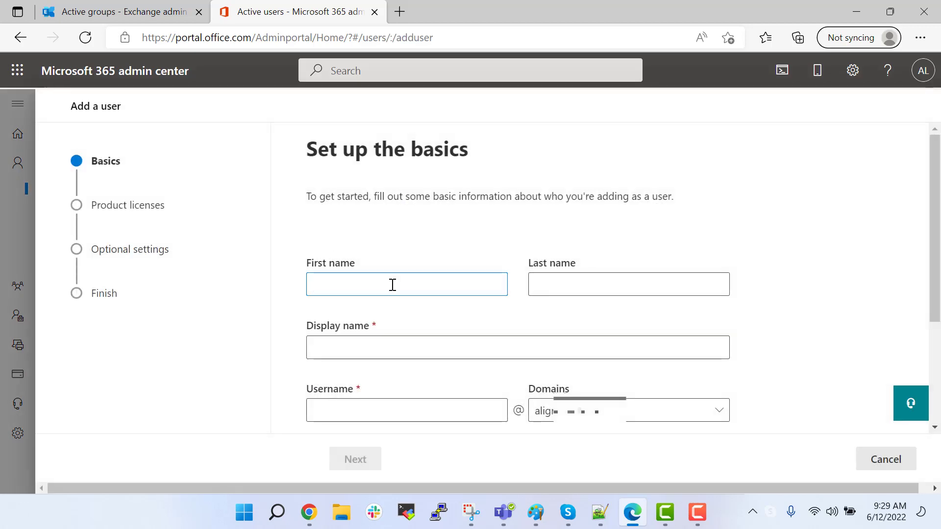
type("Riyas")
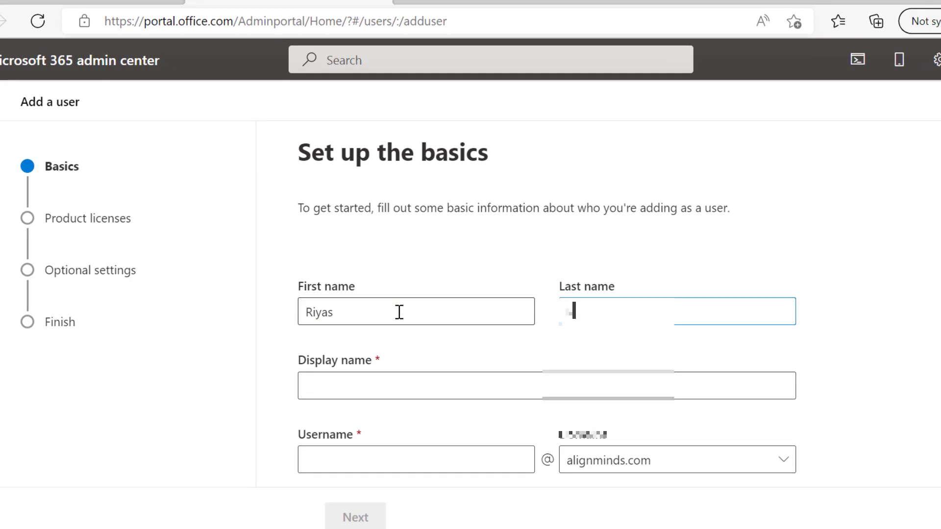
type("Rawther")
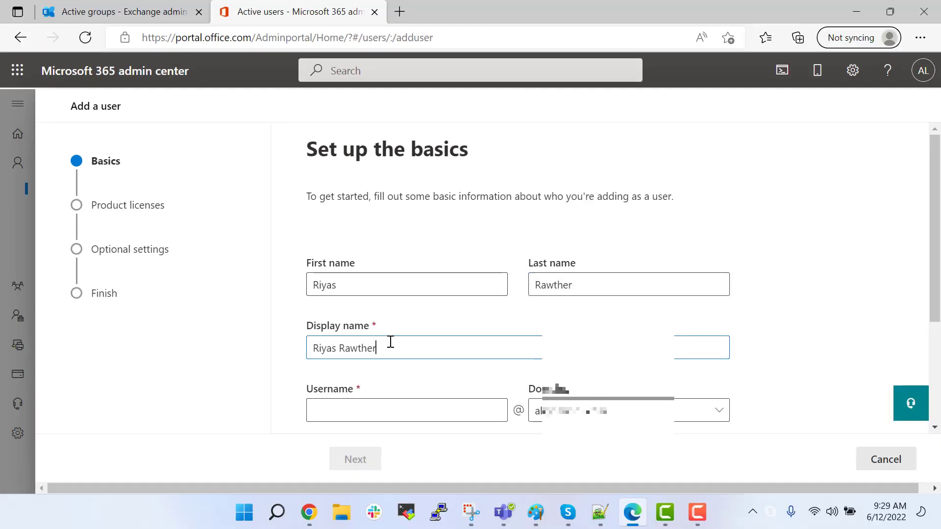
type("riyas")
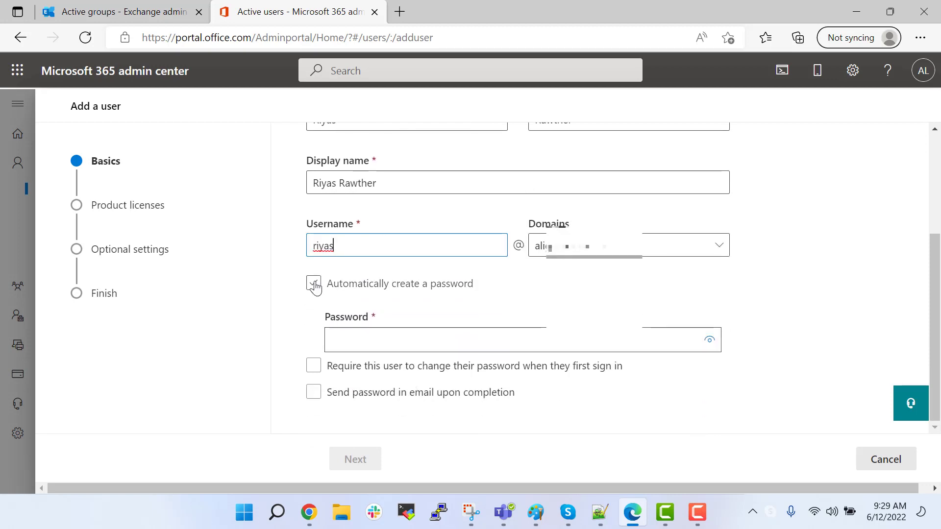
left_click(354, 459)
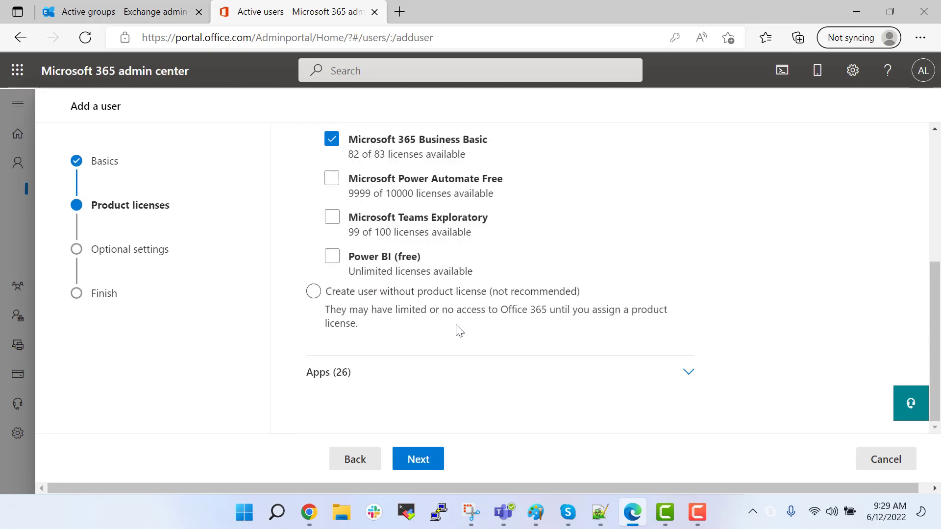
mouse_move(474, 407)
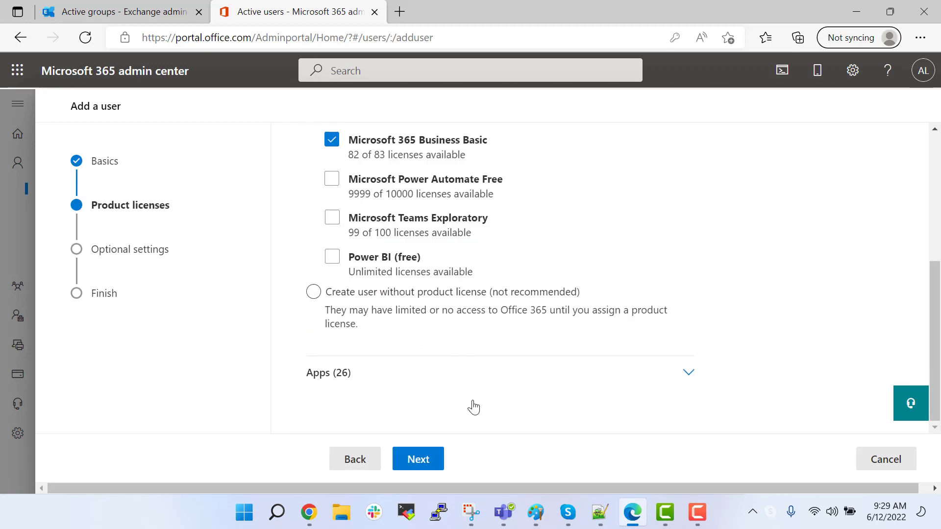
left_click(418, 459)
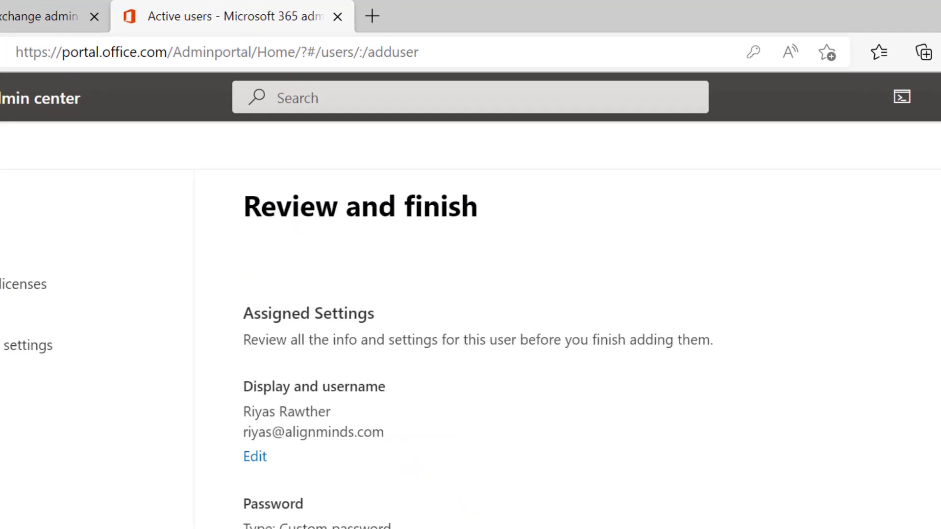
left_click(434, 506)
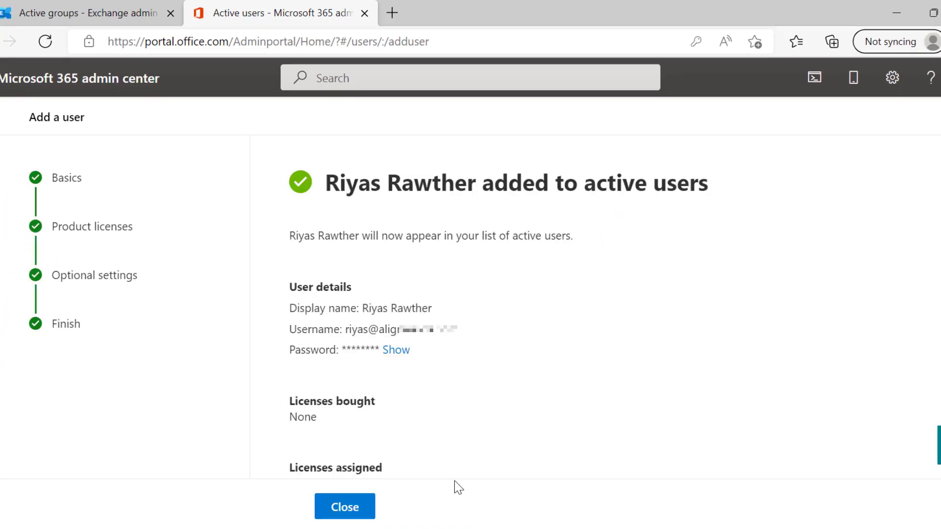
Close the user confirmation and return to the Active users list.
left_click(345, 506)
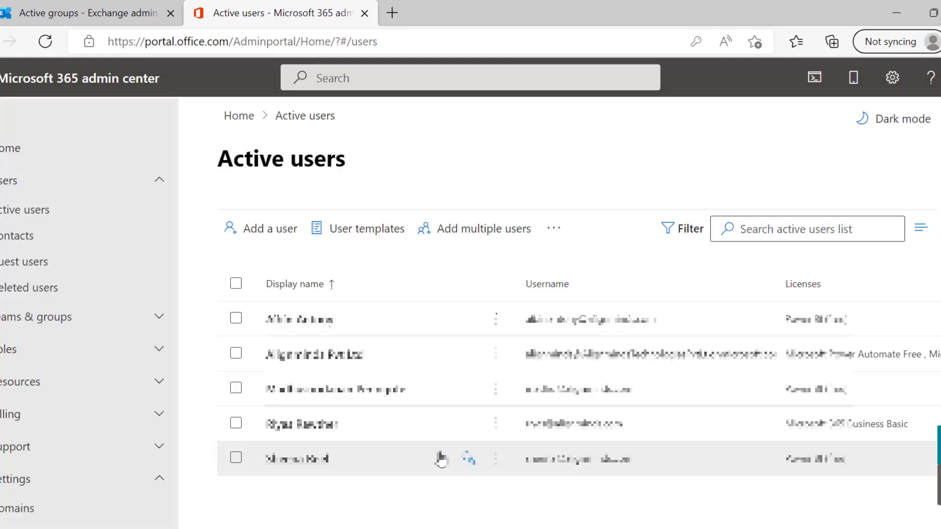
mouse_move(390, 511)
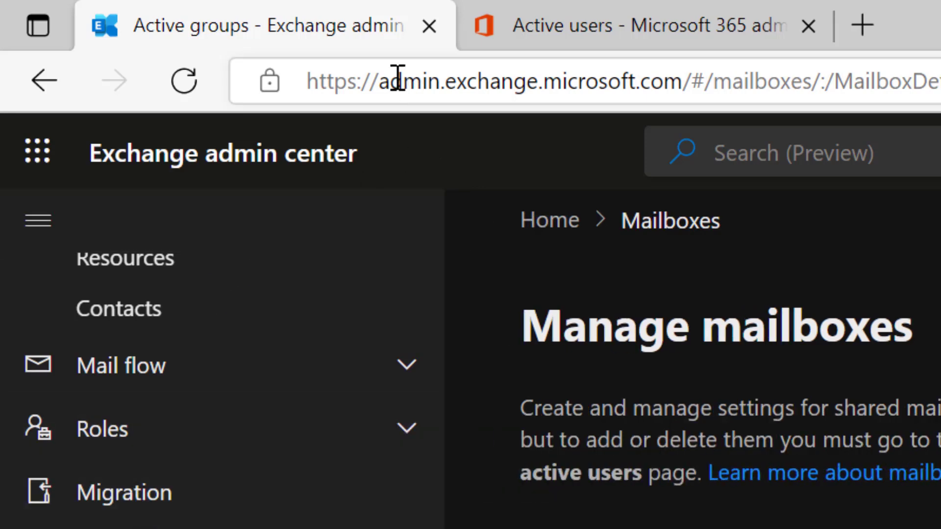
mouse_move(459, 117)
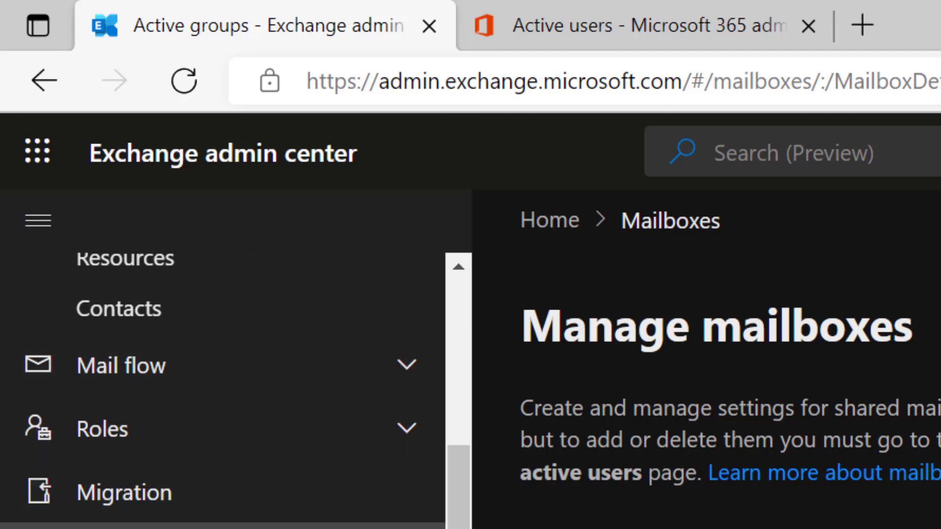
Go to Migration and begin a new migration batch.
left_click(124, 492)
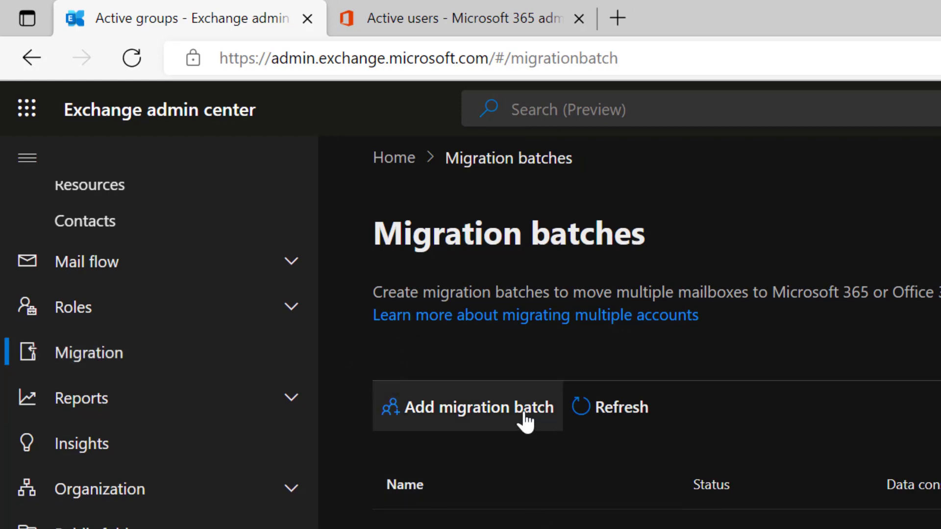
left_click(476, 407)
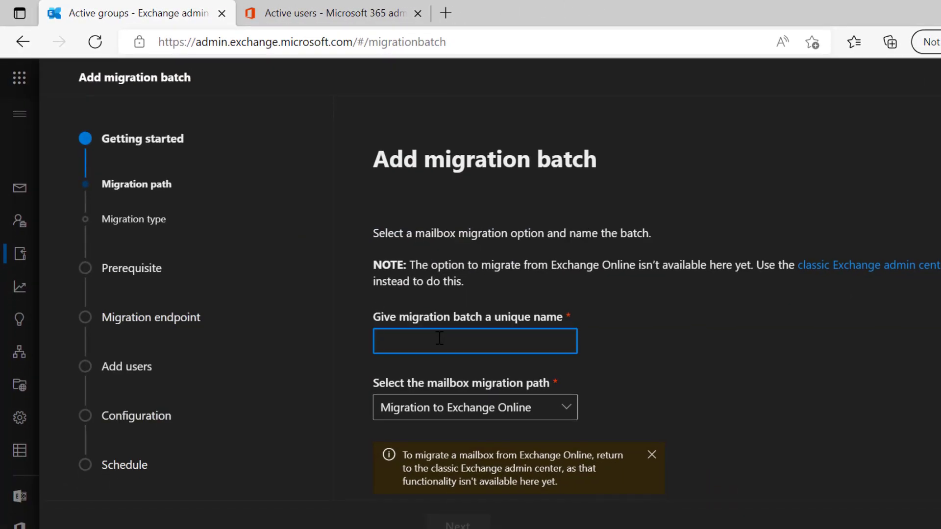
Name the batch 'youtube-demo' and select Google Workspace (Gmail) migration as its type.
type("ini")
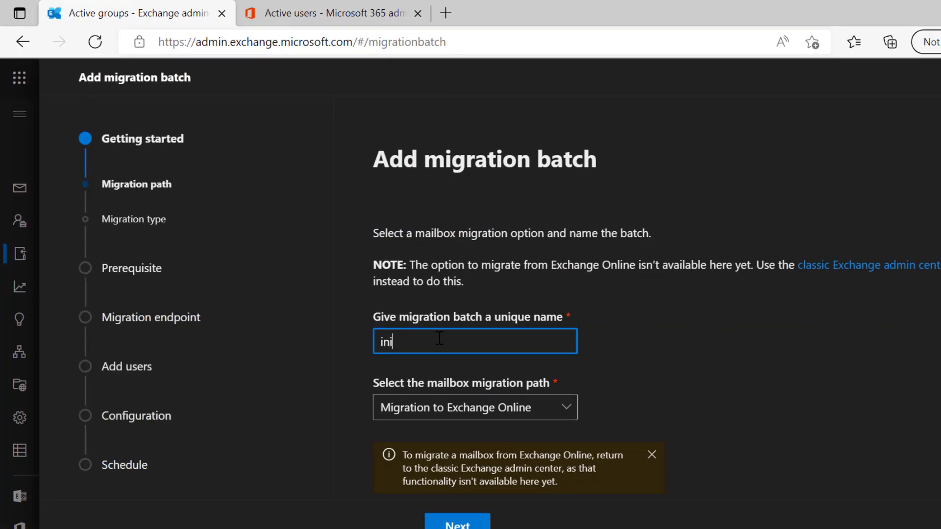
type("ti")
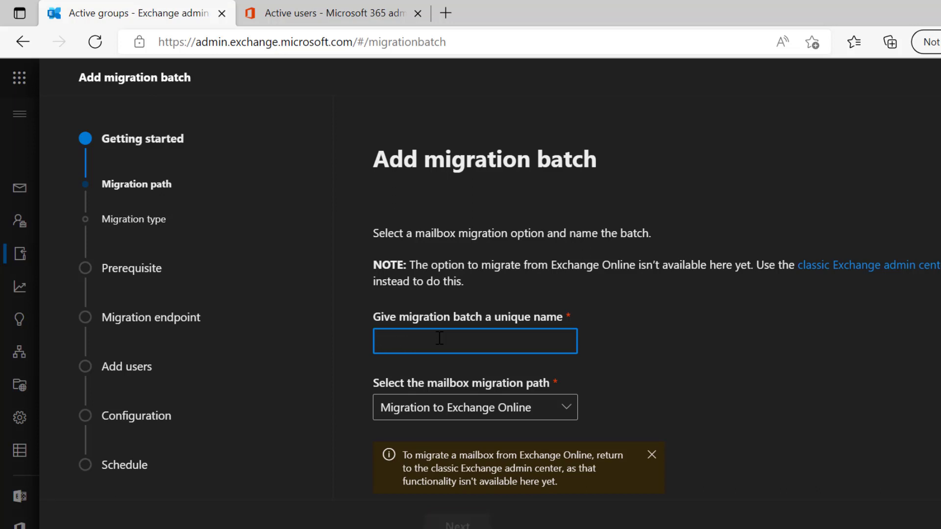
type("youtub")
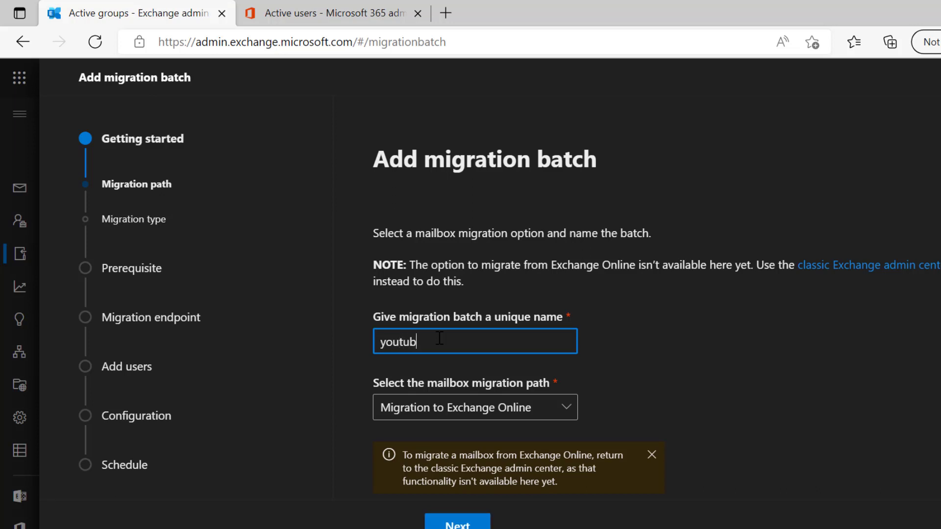
type("e")
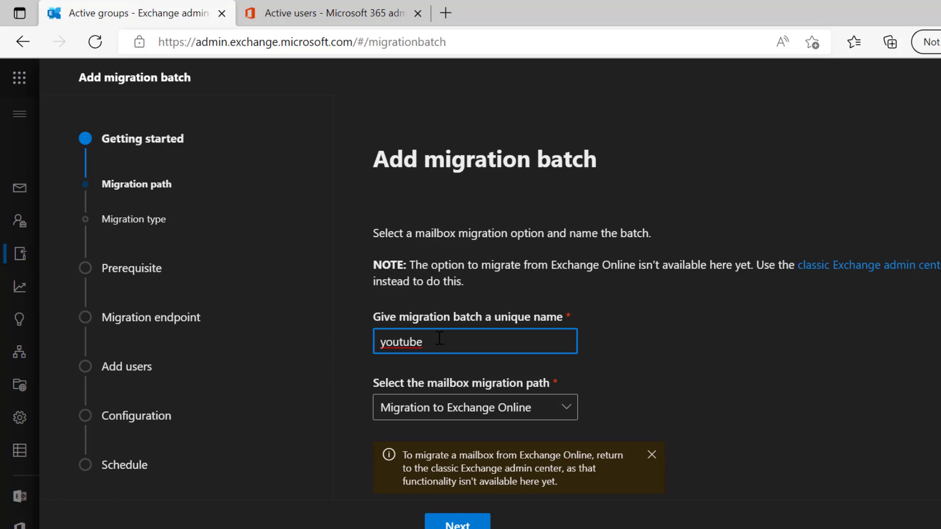
type("-demo")
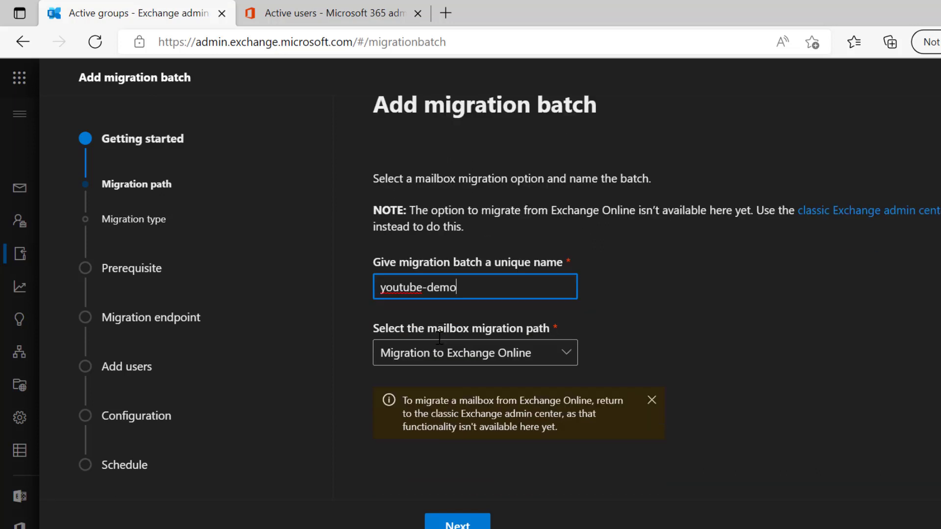
left_click(457, 524)
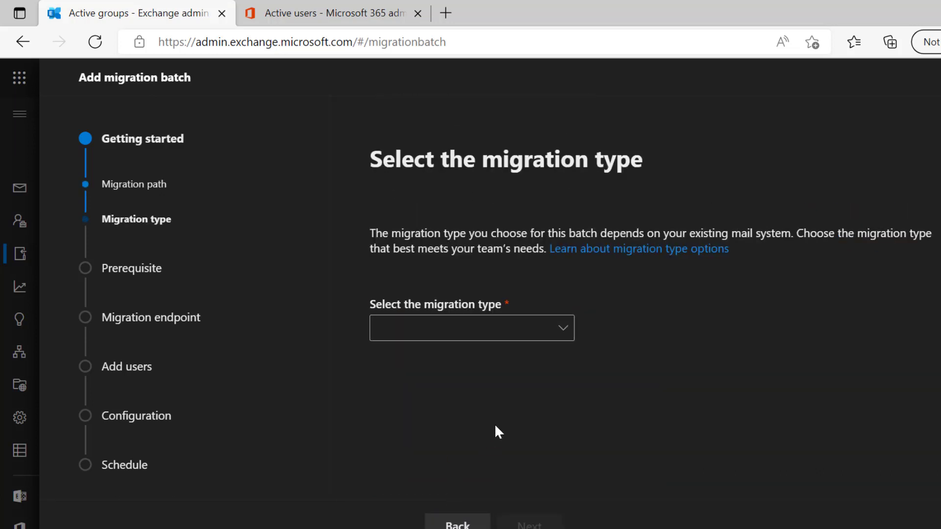
left_click(472, 328)
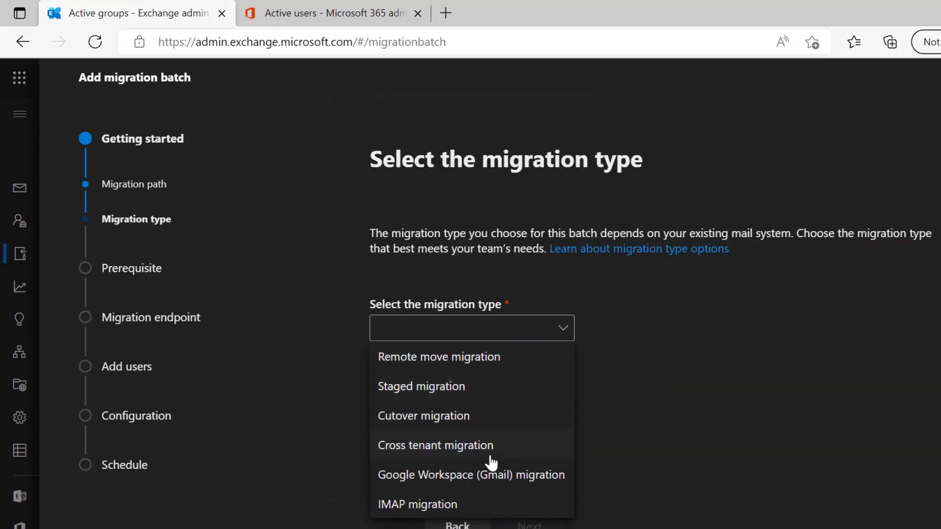
mouse_move(489, 474)
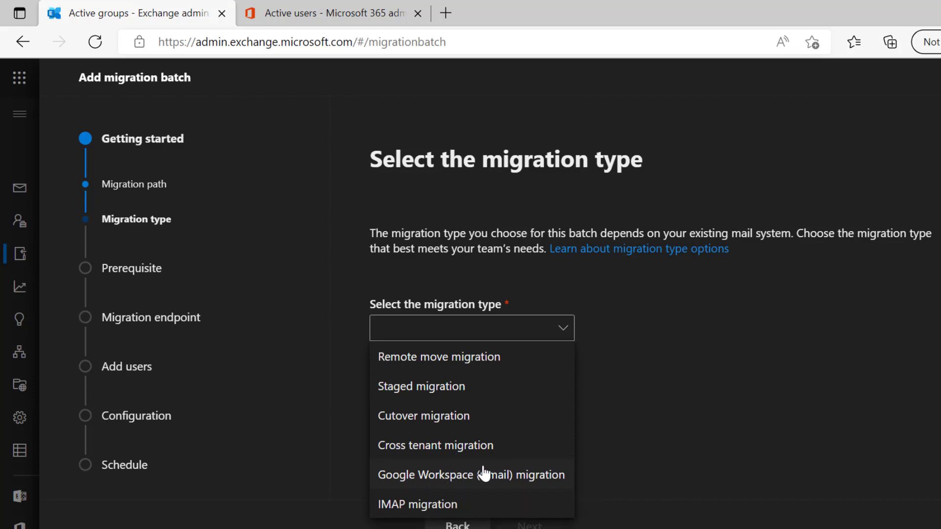
left_click(471, 474)
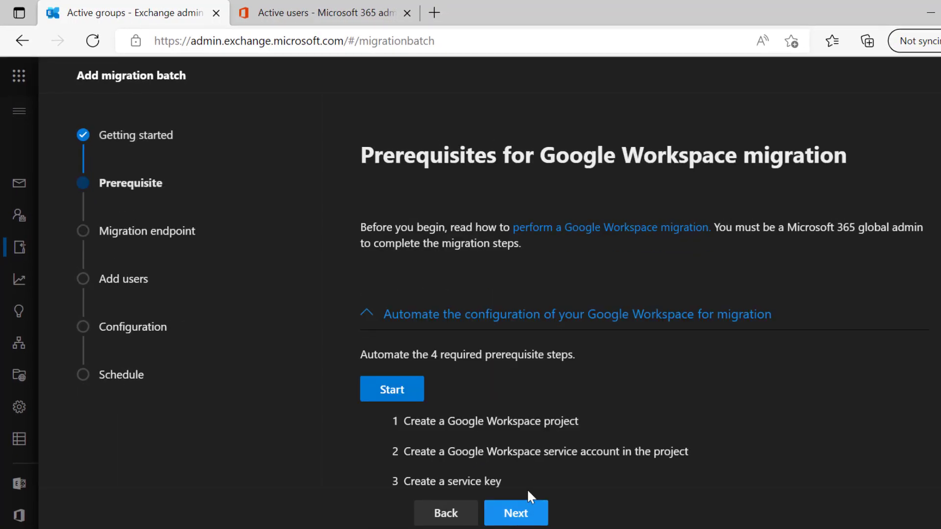
Run the automated Google Workspace configuration, then follow the API scopes link.
scroll("down", 3)
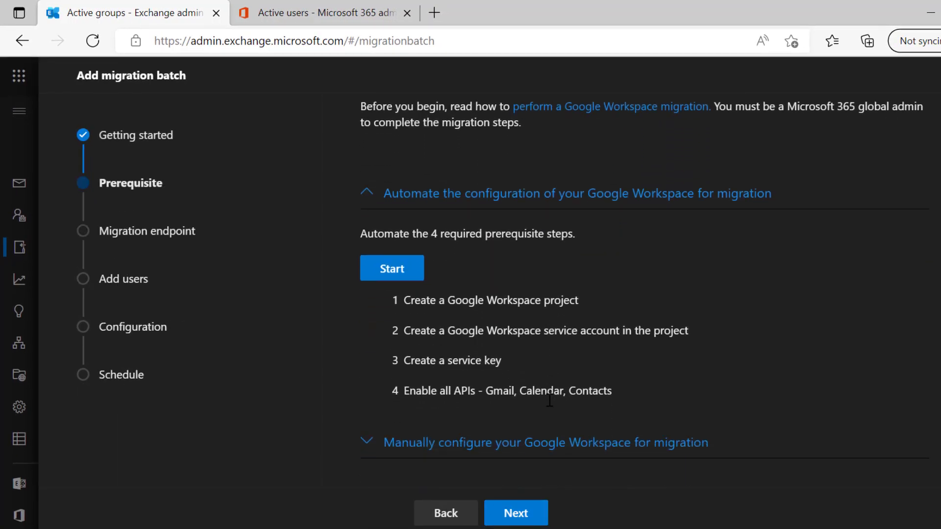
left_click(391, 268)
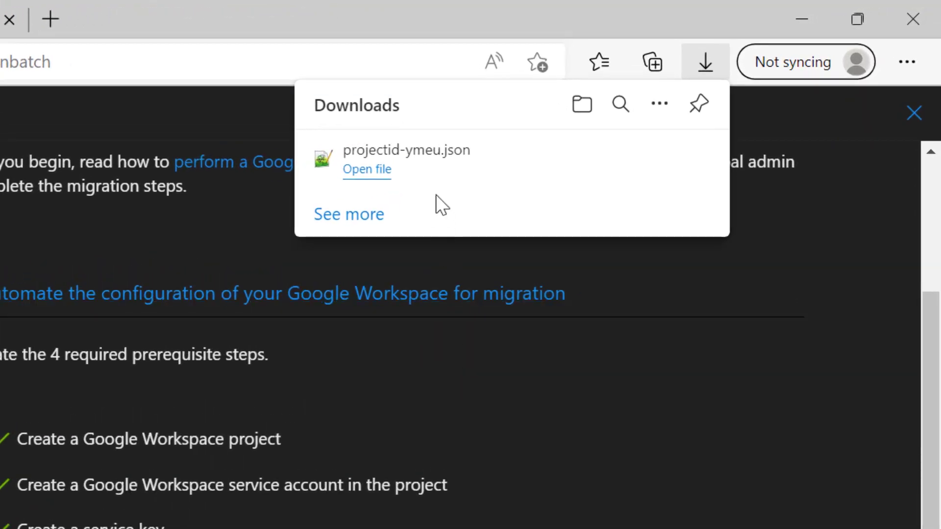
mouse_move(412, 159)
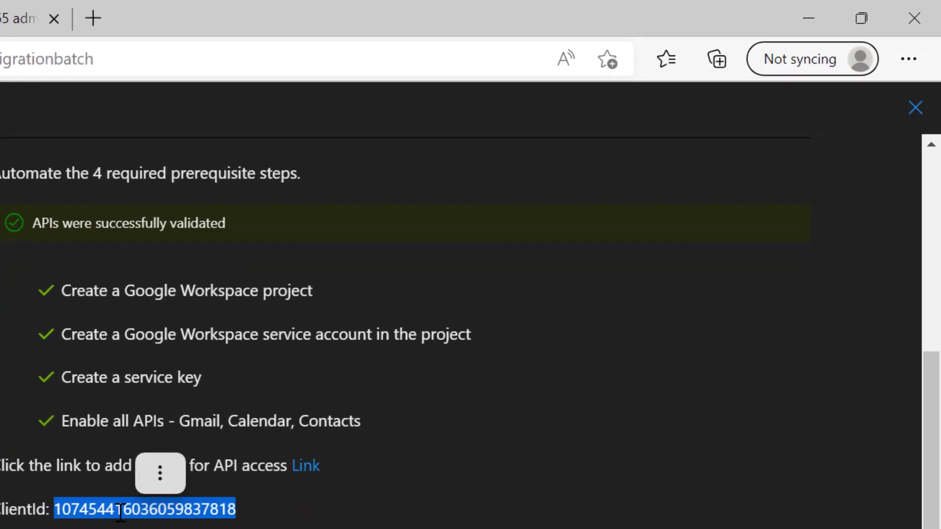
scroll("down", 3)
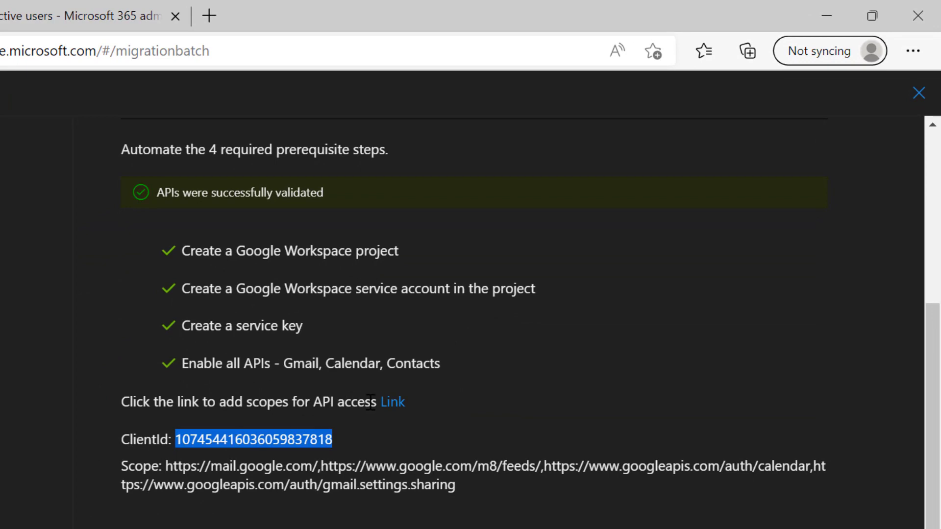
left_click(392, 401)
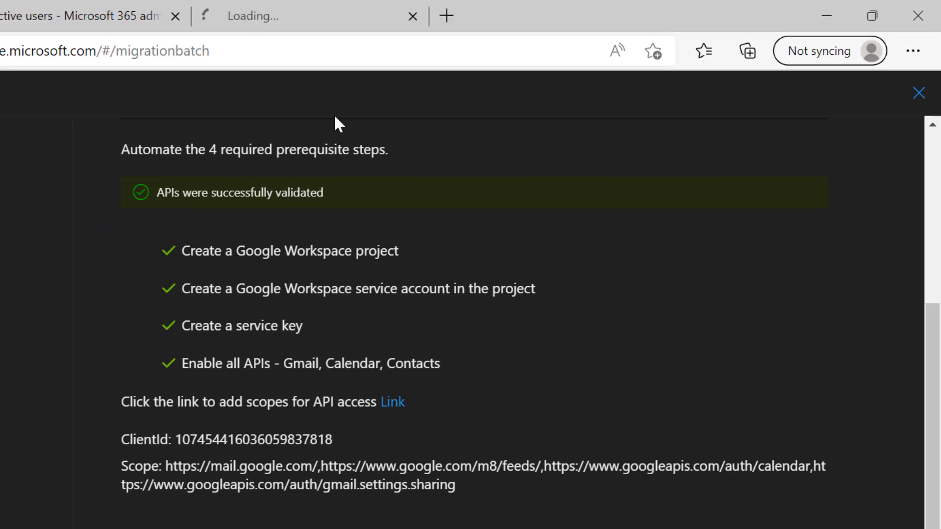
Add a Domain-wide Delegation API client with the migration ClientId and scopes, and authorize it.
left_click(392, 401)
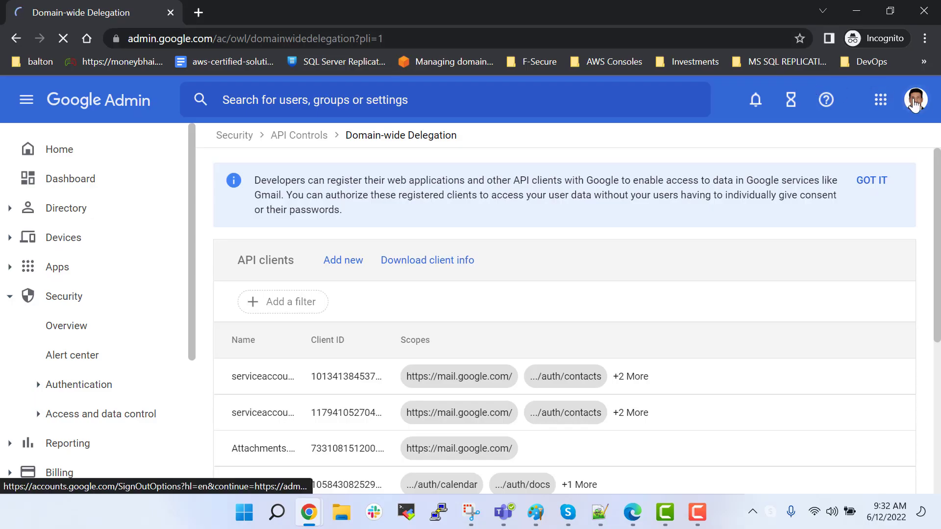
left_click(915, 100)
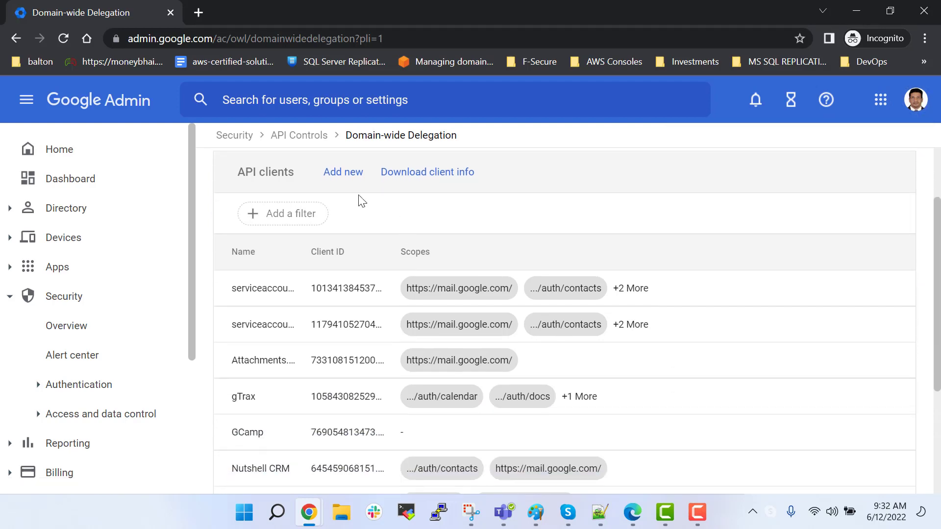
left_click(343, 172)
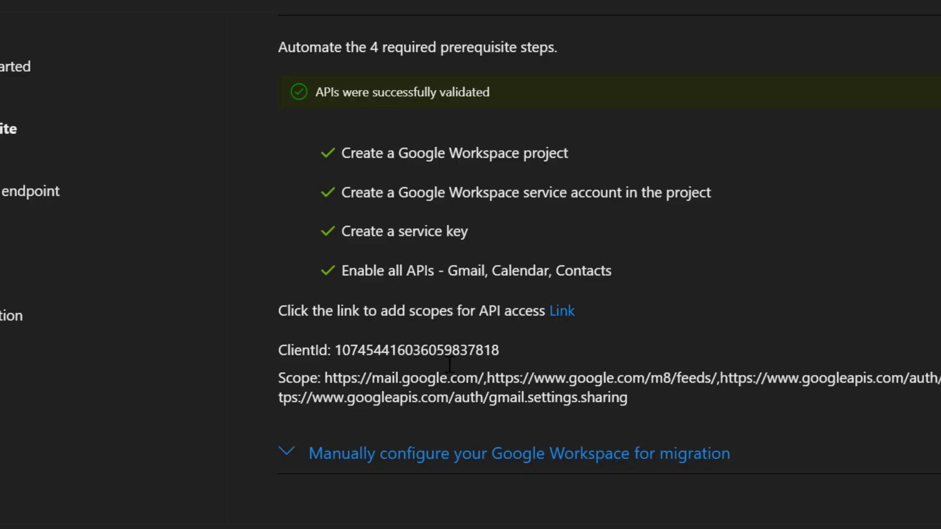
double_click(419, 350)
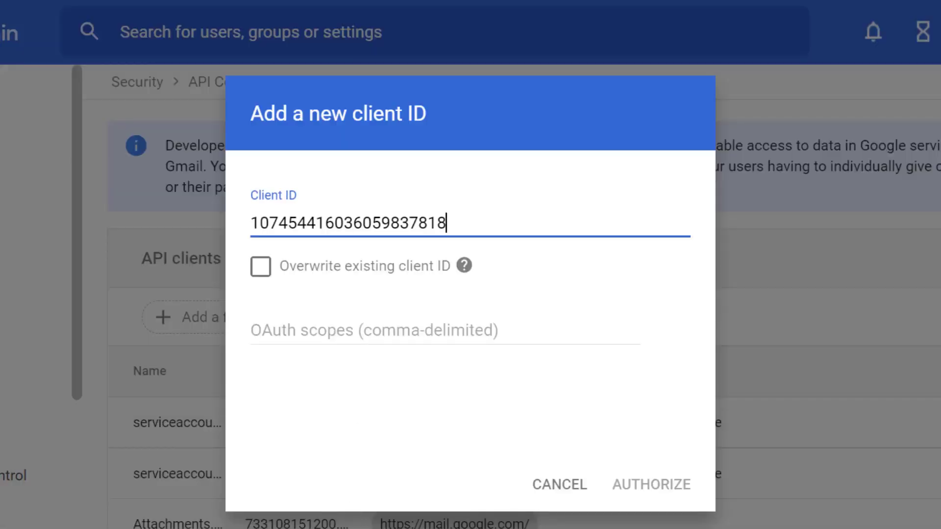
left_click(650, 485)
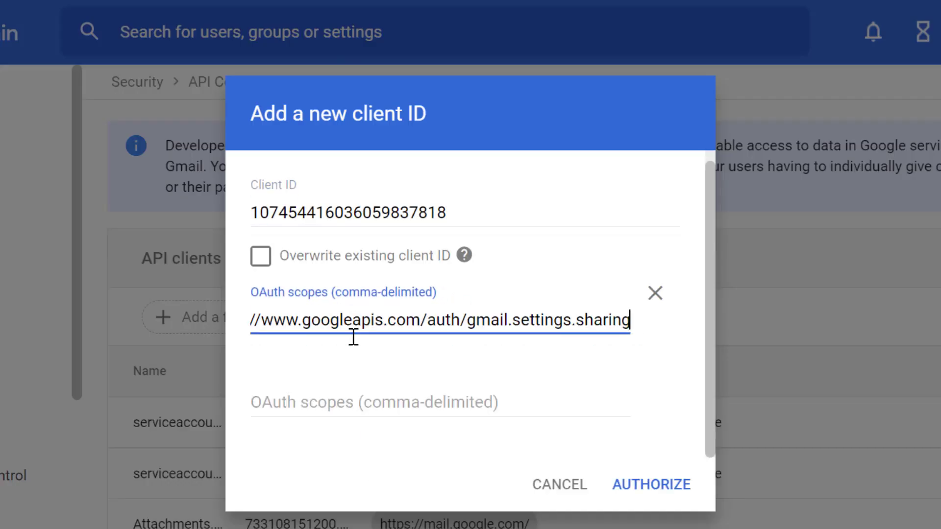
left_click(651, 484)
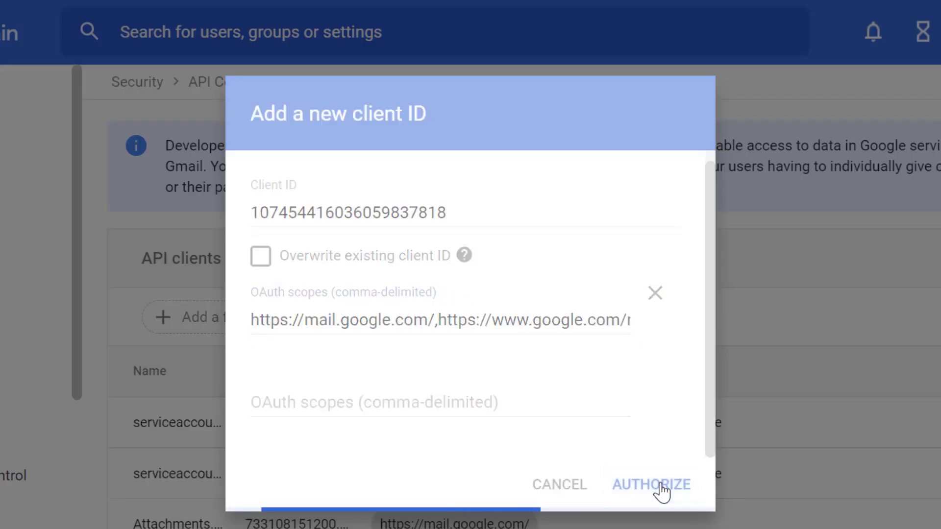
left_click(651, 485)
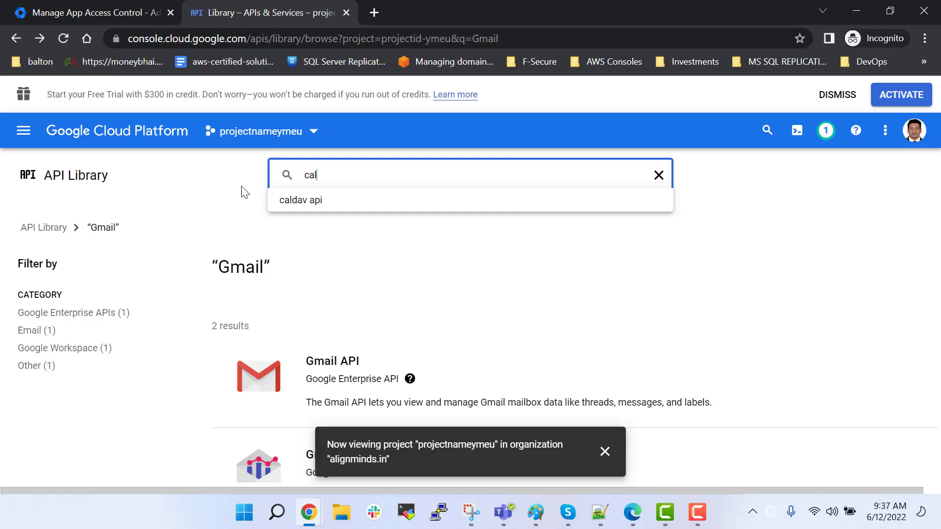
Search the API Library for Calendar and People APIs, confirm People API is enabled, and return to Edge.
type("endar")
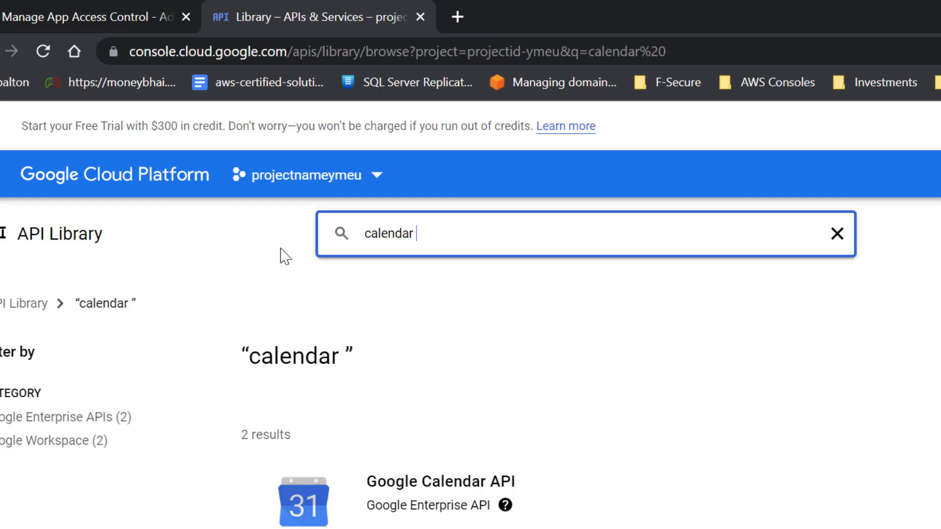
mouse_move(342, 324)
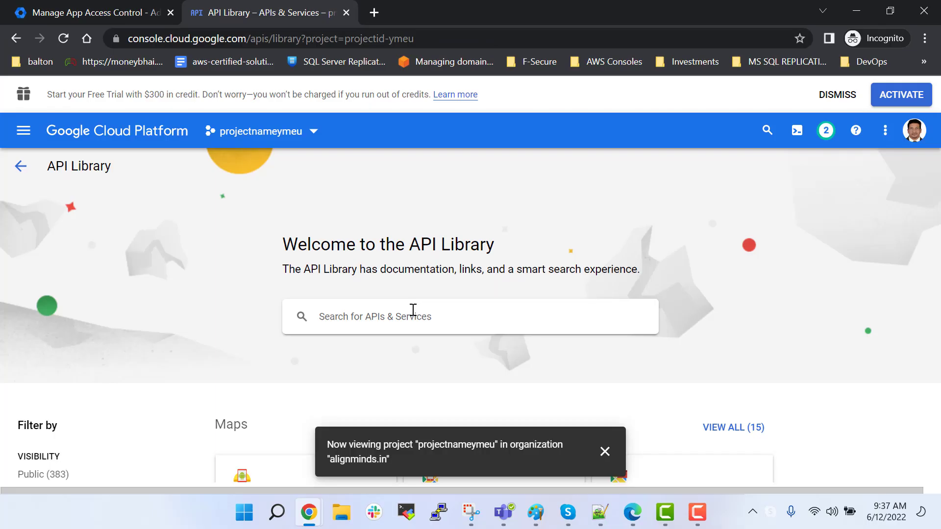
type("people")
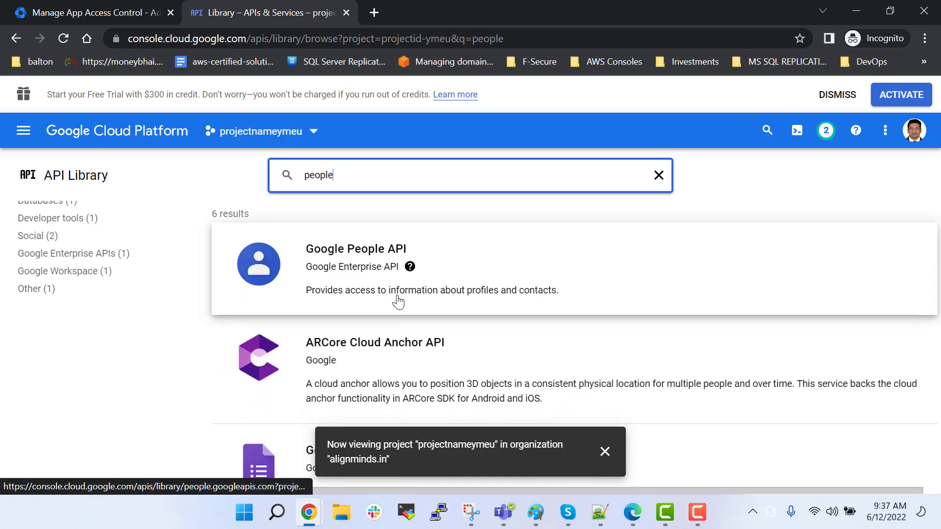
left_click(356, 248)
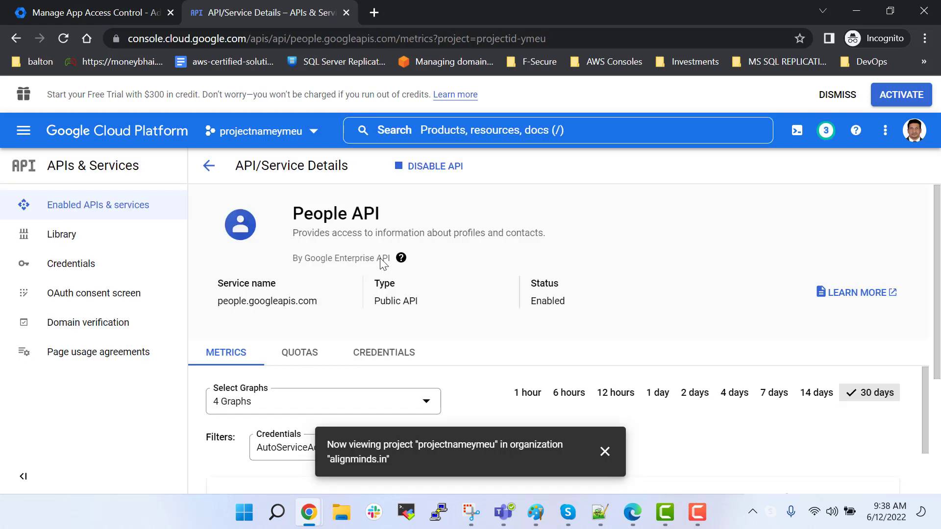
left_click(631, 513)
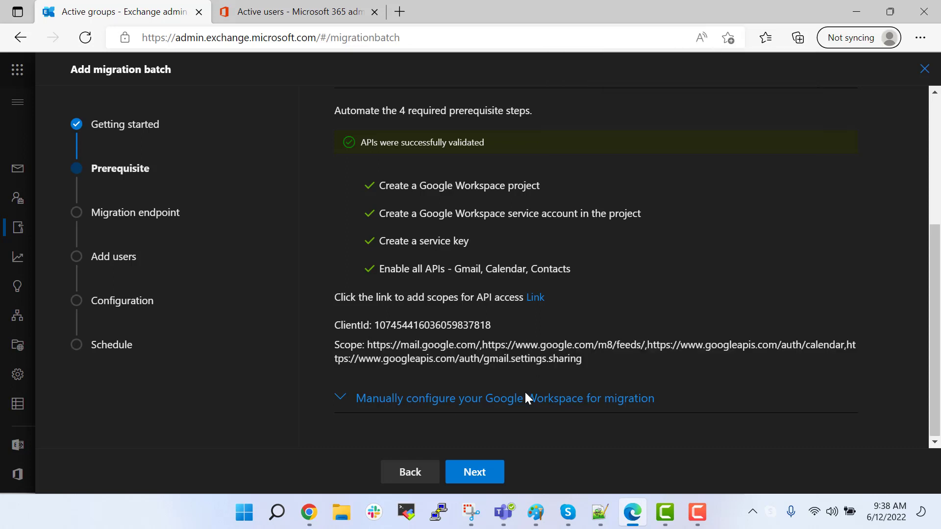
Create a new migration endpoint named yt-workspace-to-o365 and advance to Gmail configuration.
left_click(474, 472)
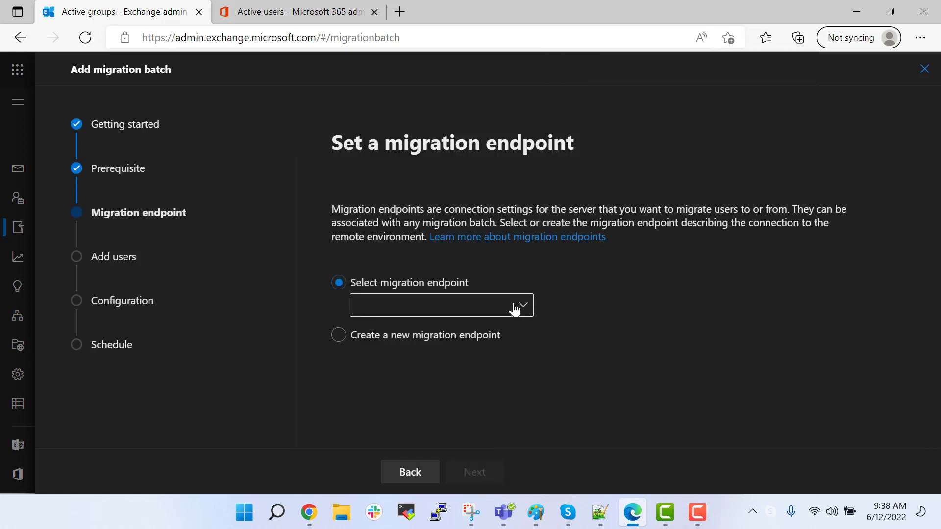
left_click(338, 335)
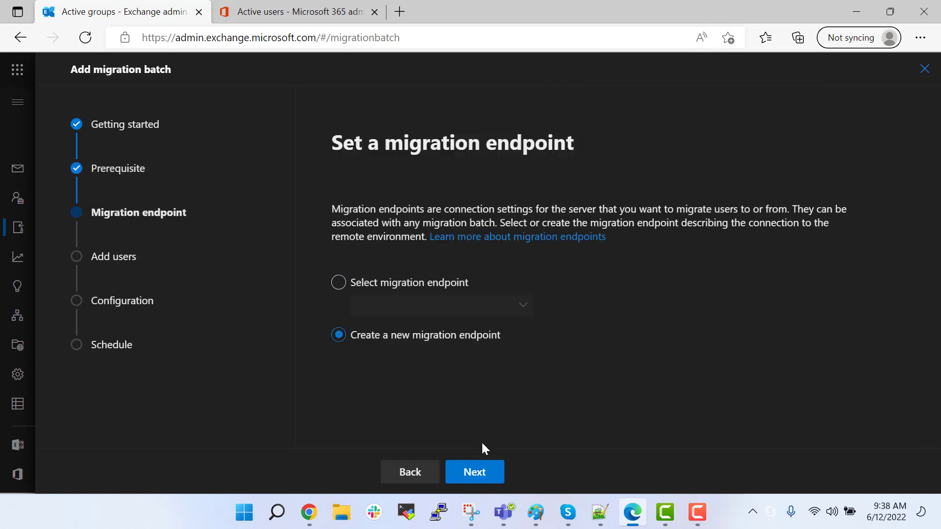
left_click(474, 472)
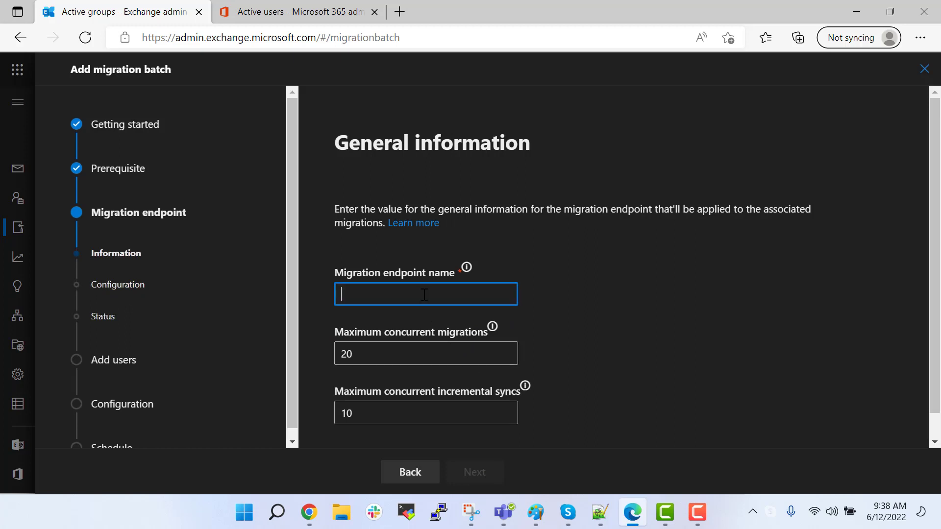
type("yt-")
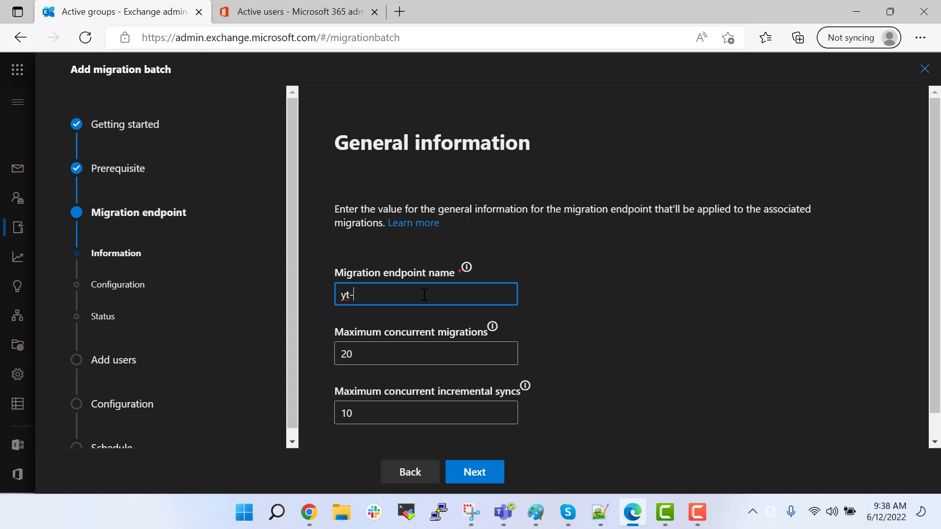
type("workspace")
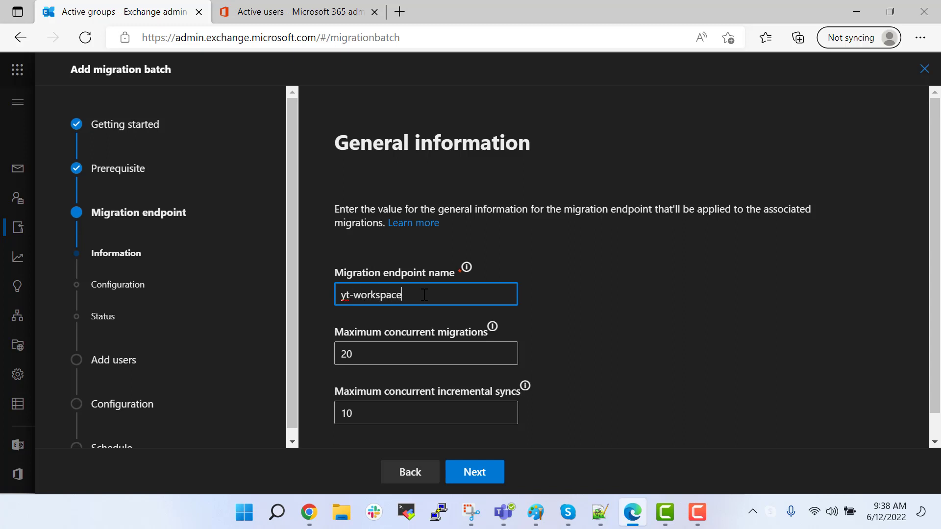
type("-to-")
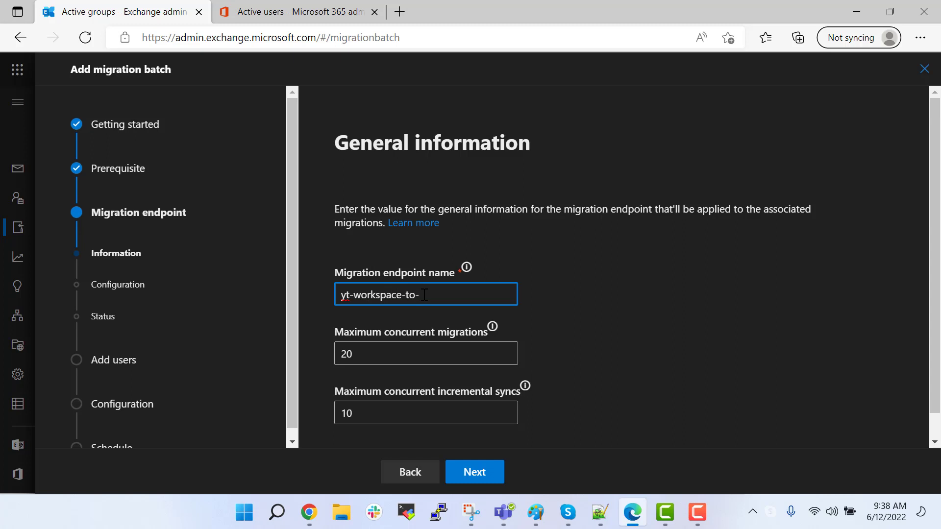
type("o365")
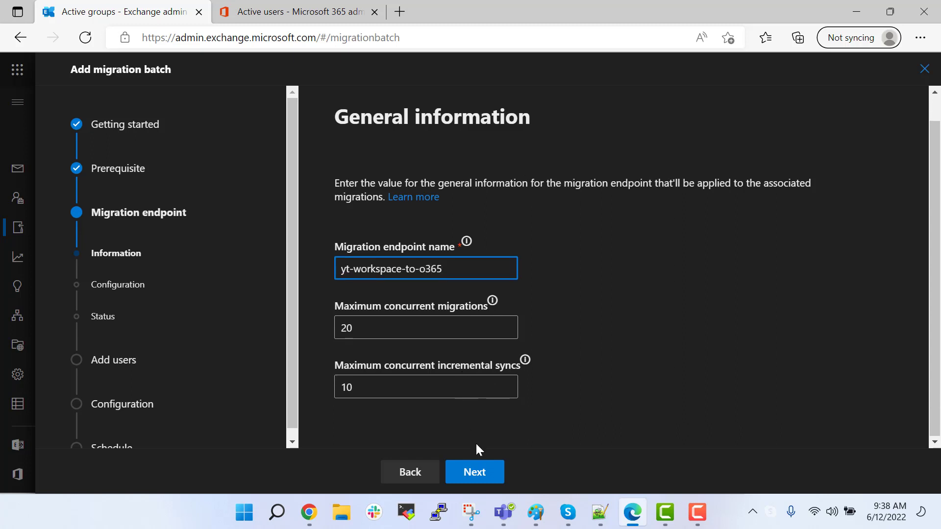
left_click(474, 471)
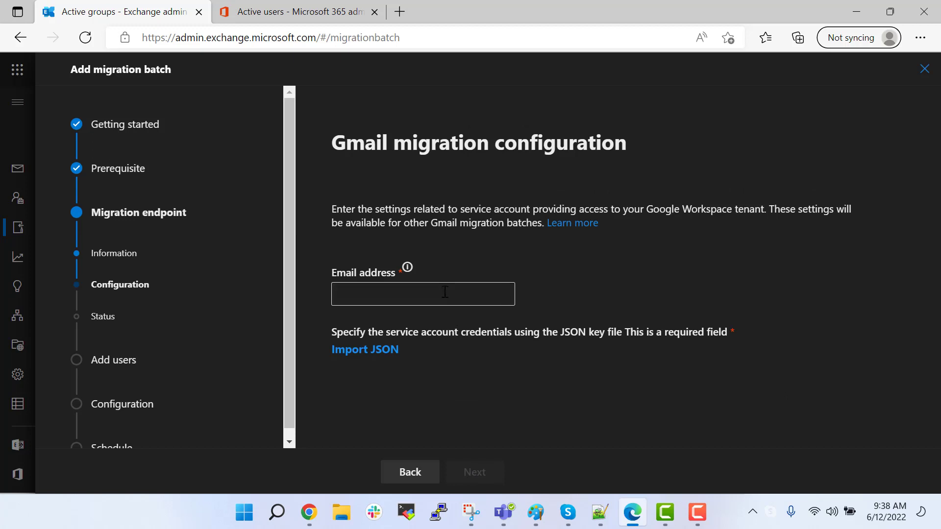
Supply the service account email and imported JSON key file, creating the endpoint.
left_click(422, 294)
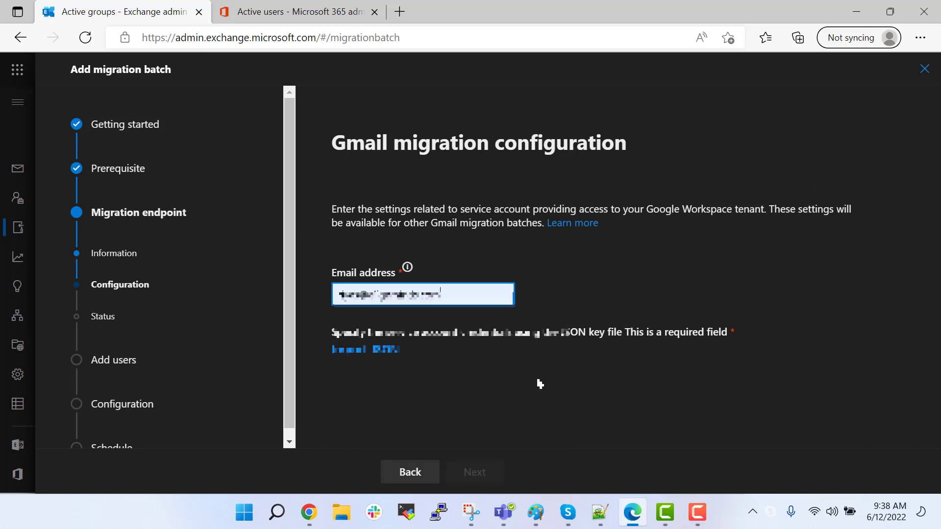
mouse_move(418, 377)
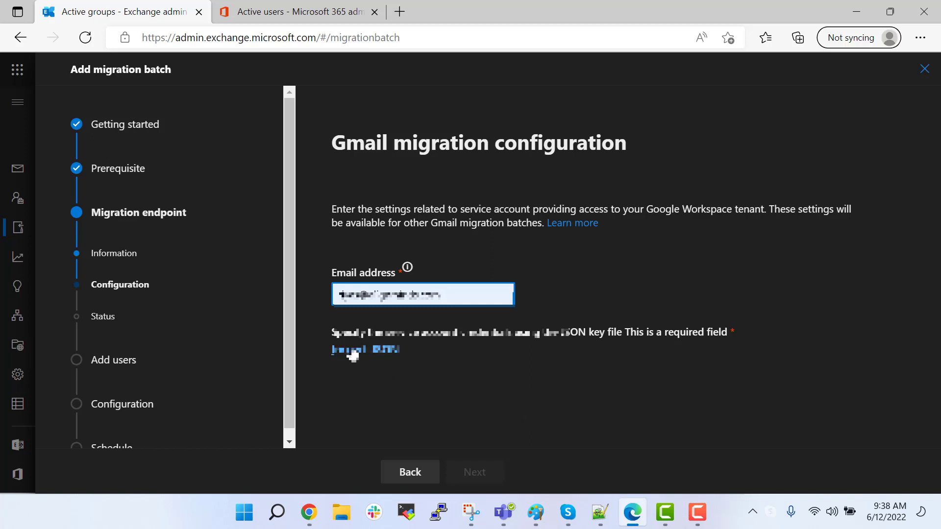
left_click(347, 350)
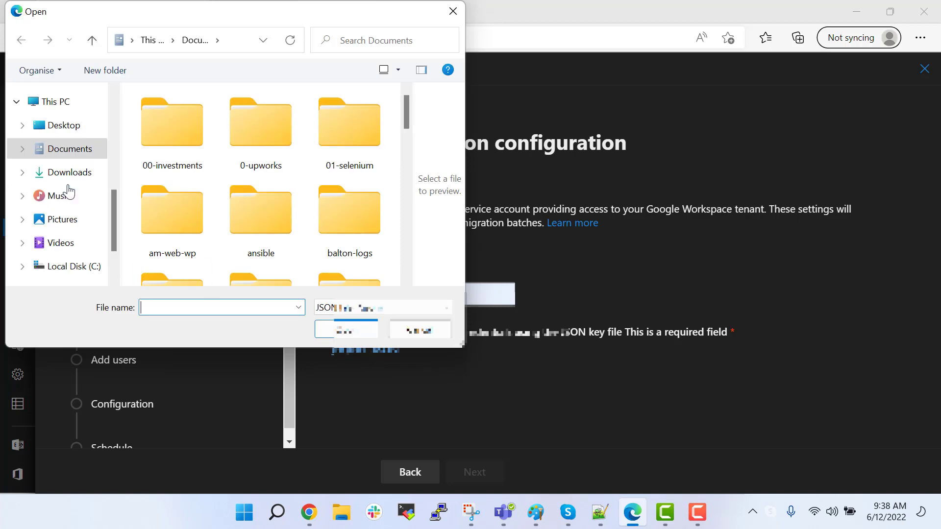
left_click(70, 172)
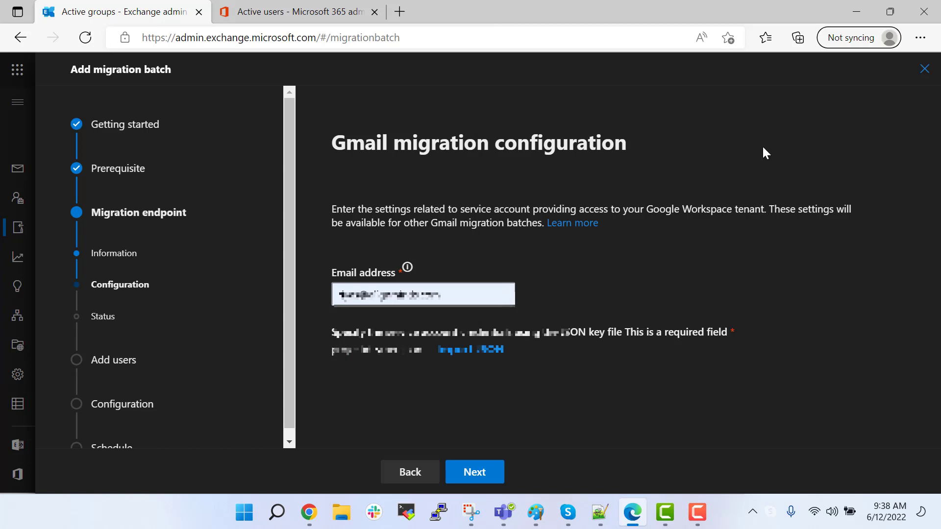
left_click(798, 38)
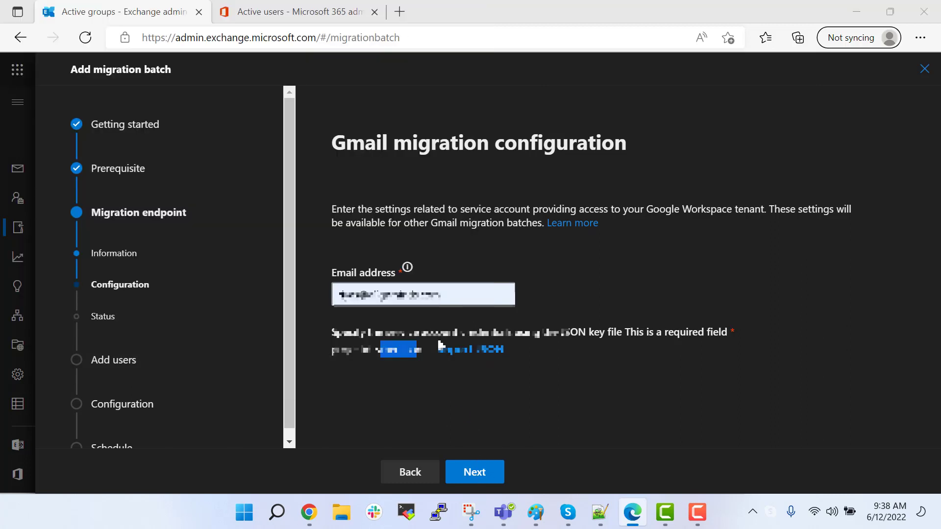
left_click(474, 471)
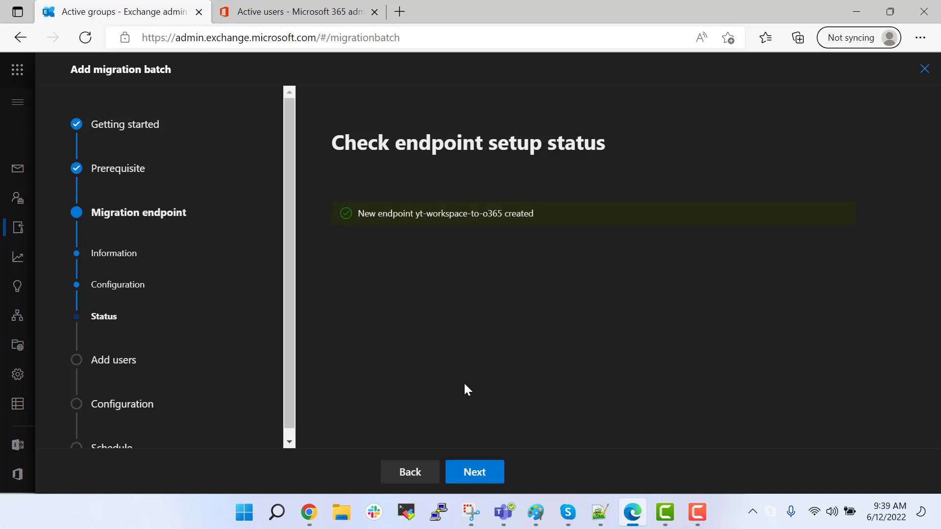
Continue past the endpoint setup status page to the user mailboxes step.
left_click(474, 471)
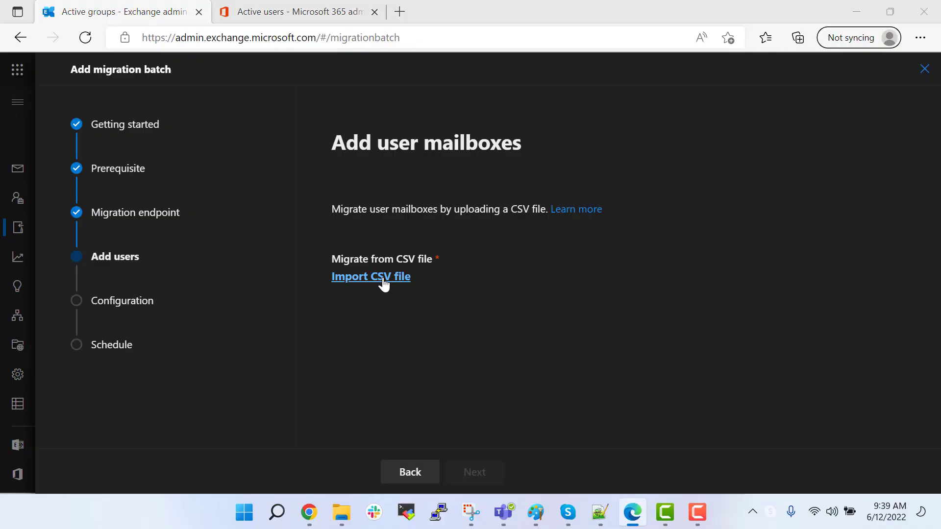
Import gmail-to-office-migration-b2.csv from Documents as the mailbox list.
left_click(371, 276)
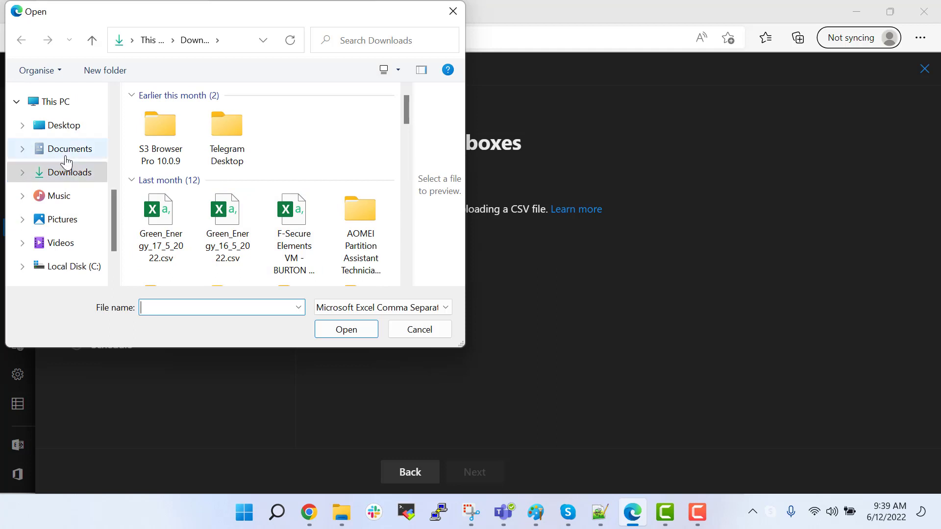
left_click(68, 148)
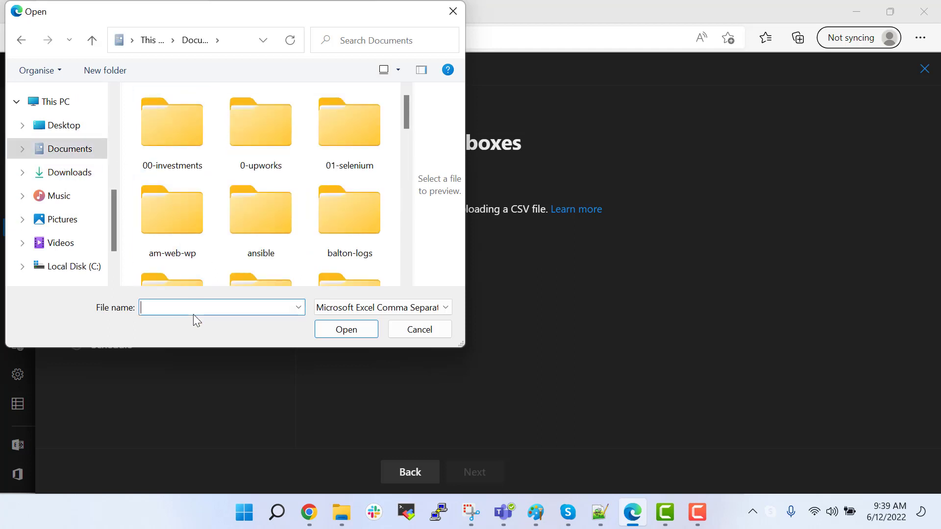
type("gm")
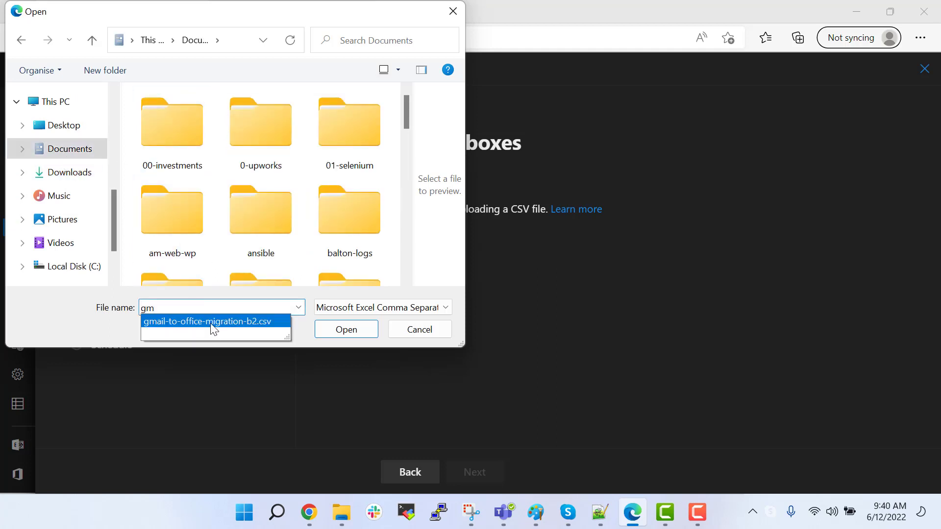
left_click(346, 329)
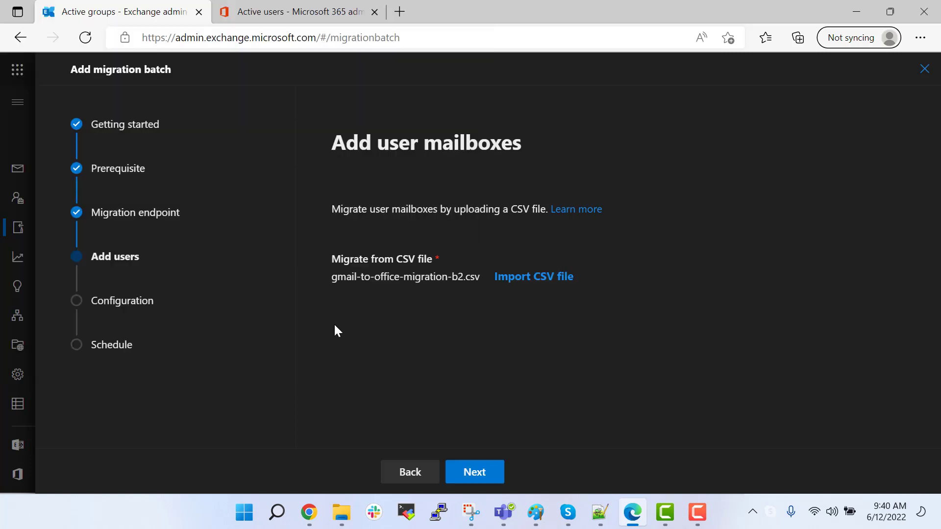
Advance to Move configuration and review the Mail, Calendar, Contacts and Rules checkboxes.
left_click(474, 472)
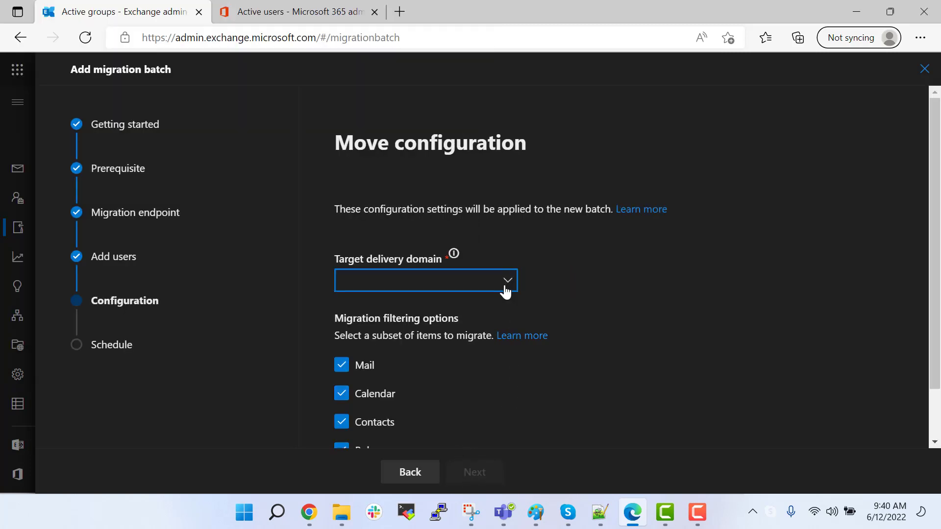
mouse_move(360, 285)
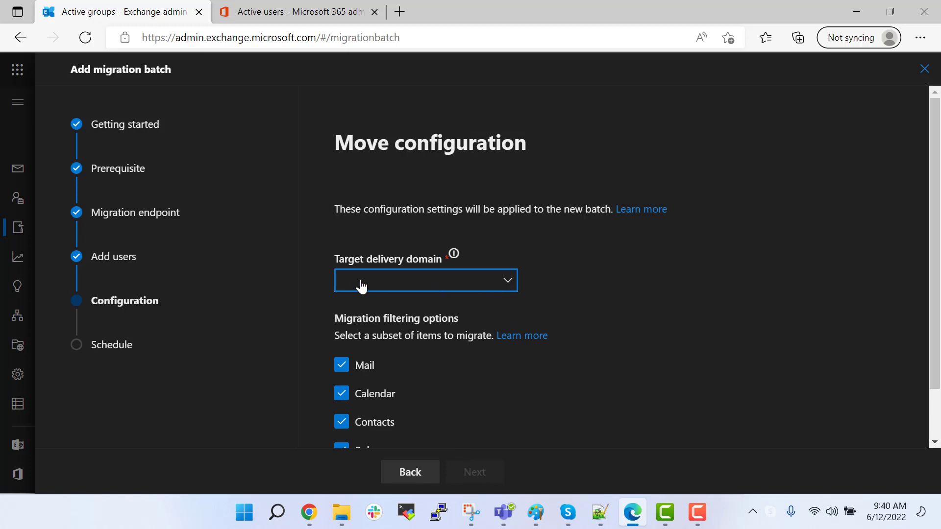
mouse_move(360, 296)
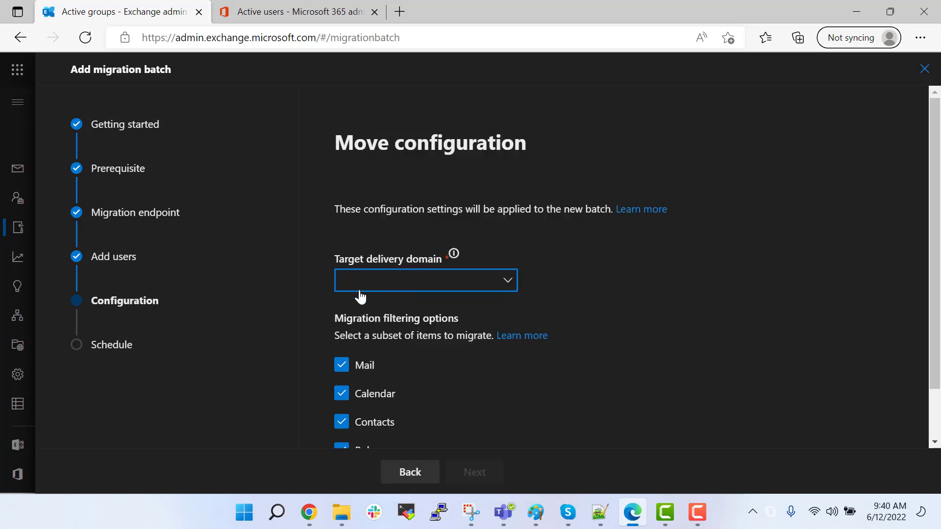
mouse_move(364, 285)
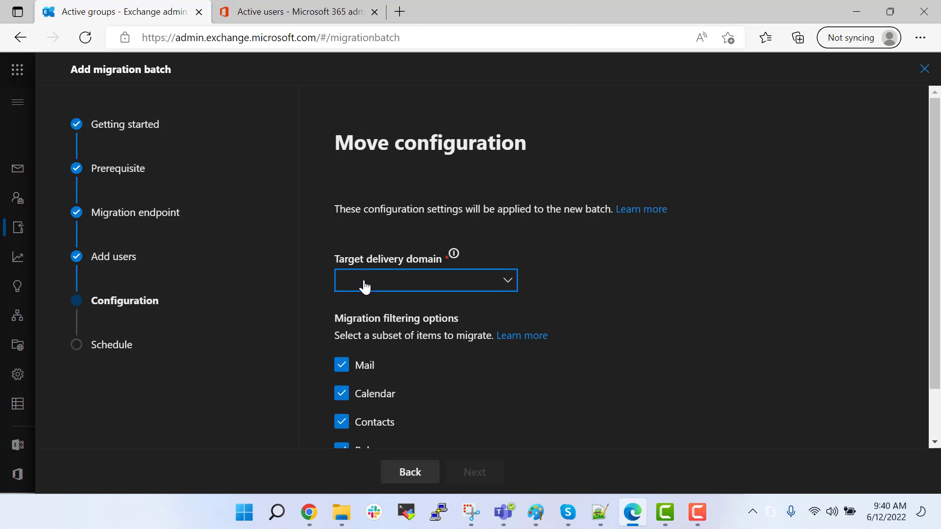
scroll("down", 3)
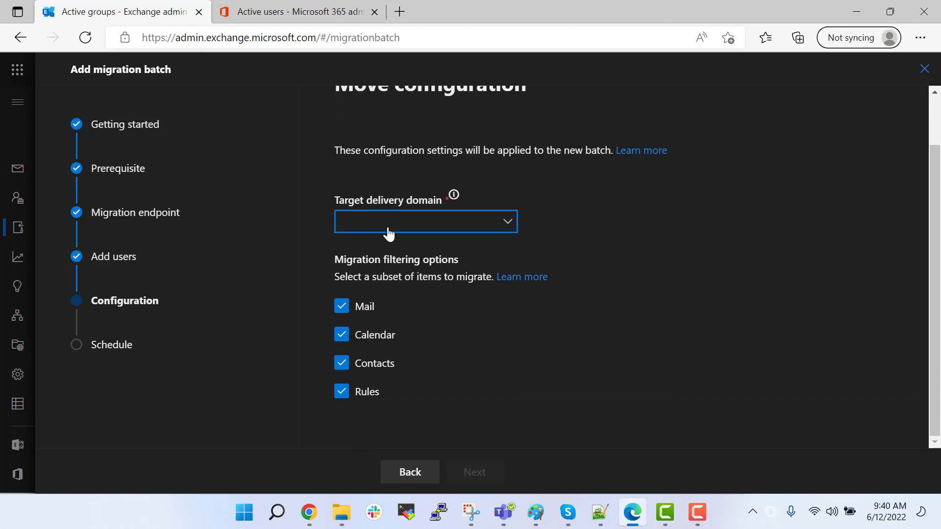
mouse_move(459, 464)
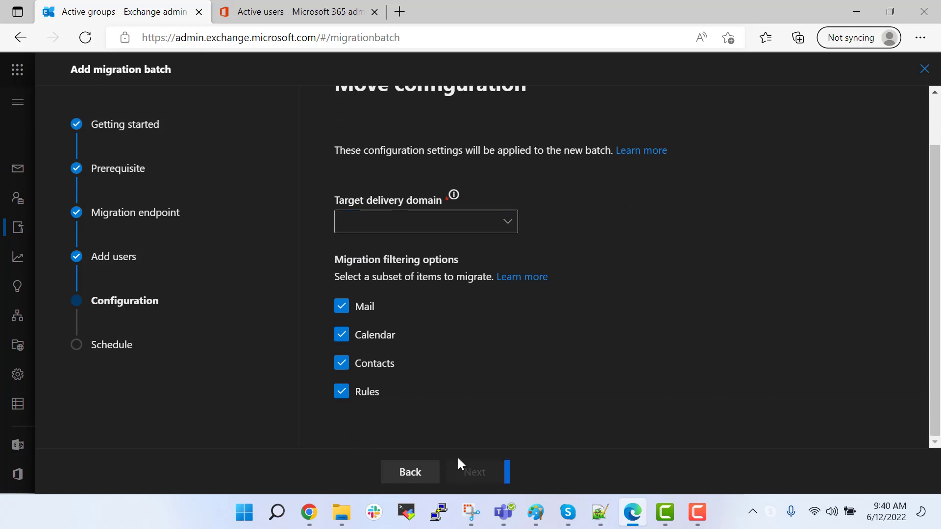
scroll("up", 3)
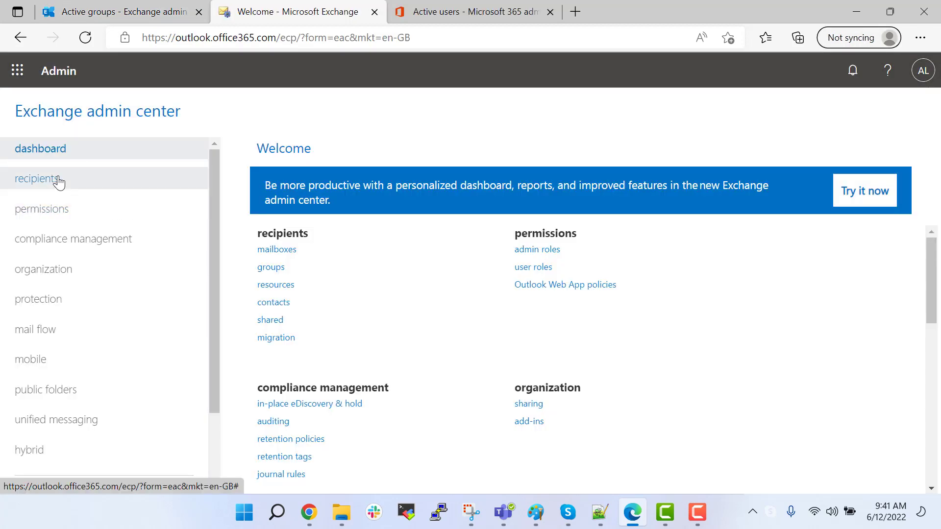
Go to recipients > migration in classic EAC and choose Migrate to Exchange Online.
left_click(38, 179)
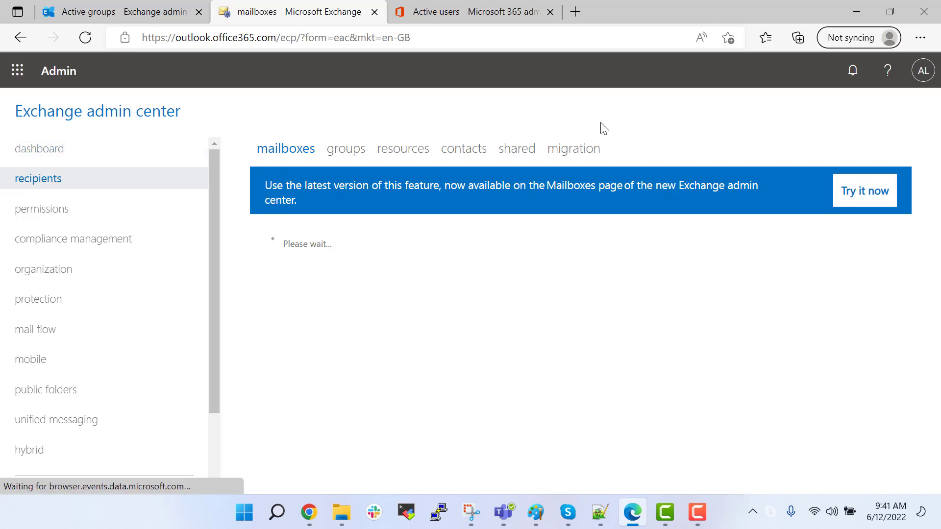
left_click(573, 148)
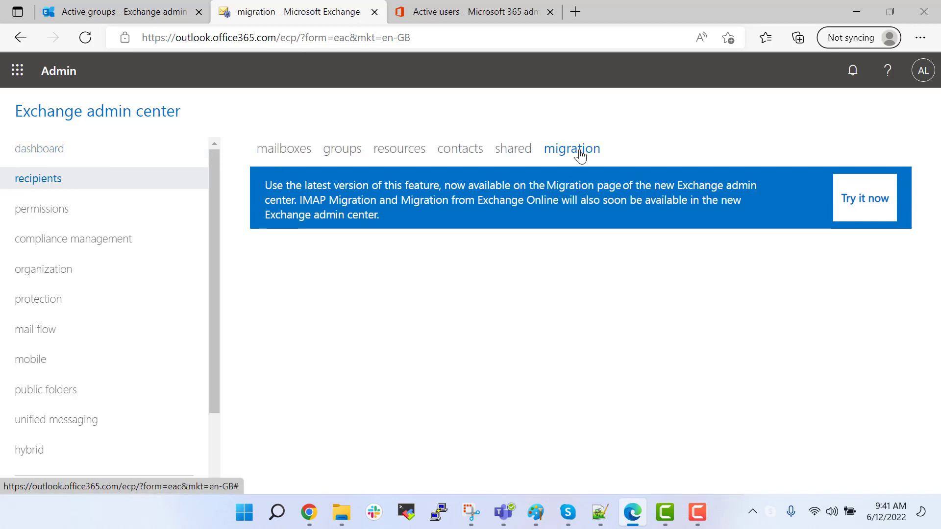
left_click(571, 148)
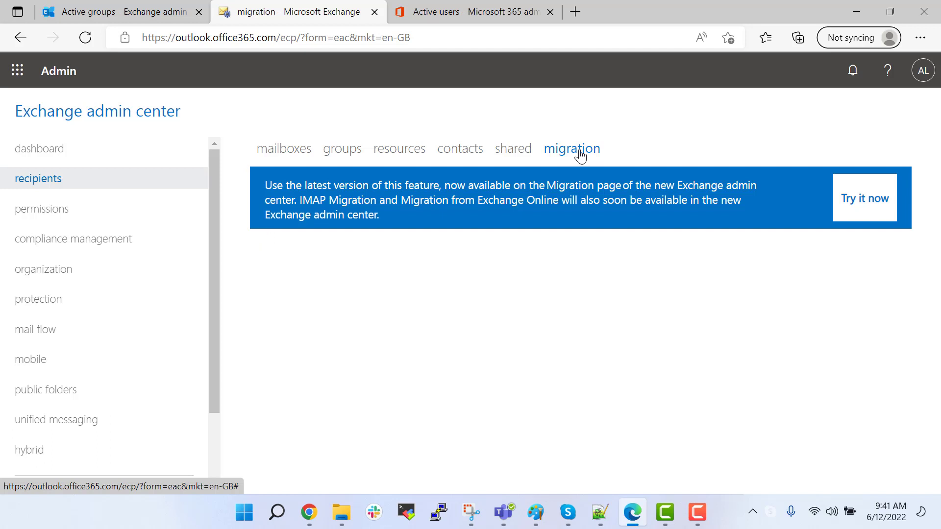
left_click(572, 148)
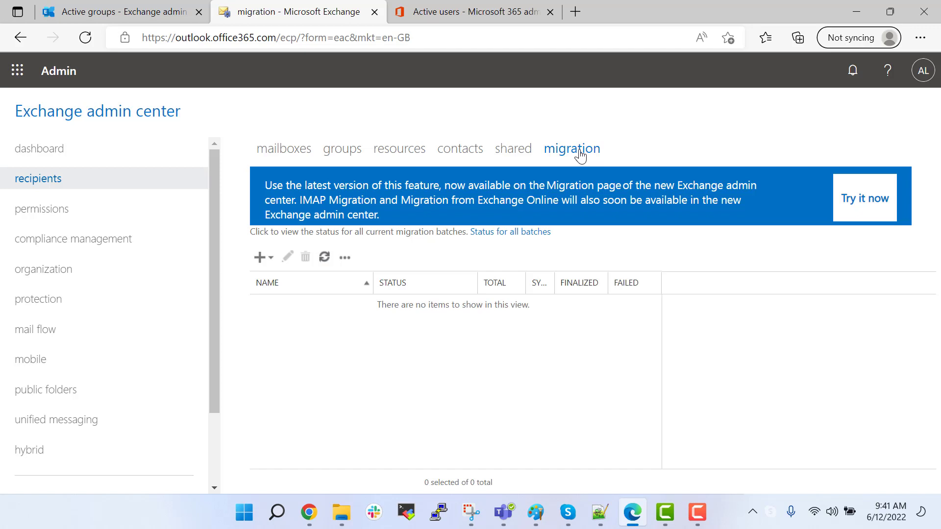
left_click(260, 257)
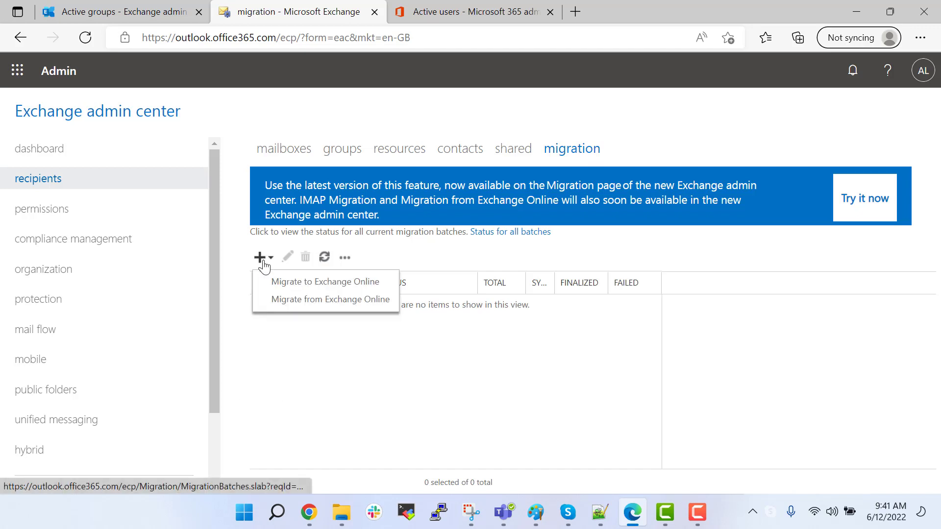
left_click(325, 281)
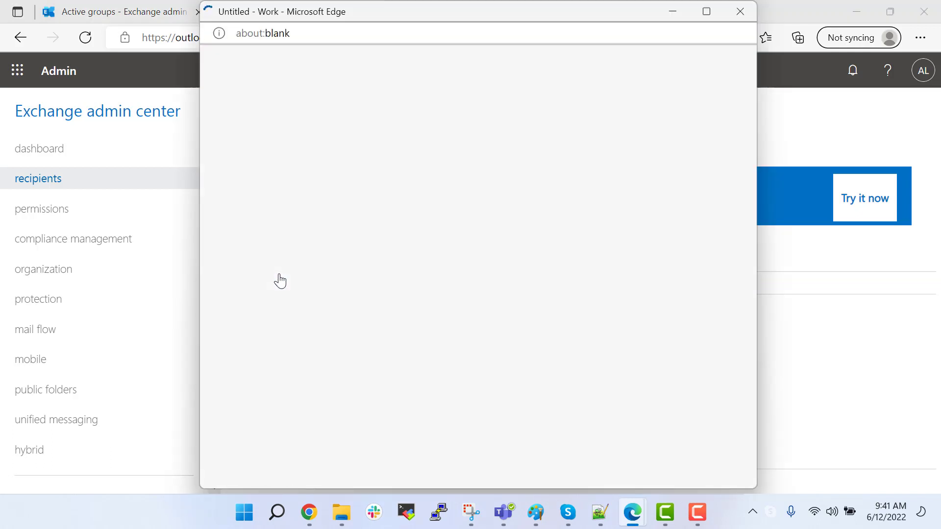
Choose Google Workspace migration, load gmail-to-office-migration-b2.csv, and select endpoint yt-workspace-to-o365.
left_click(262, 256)
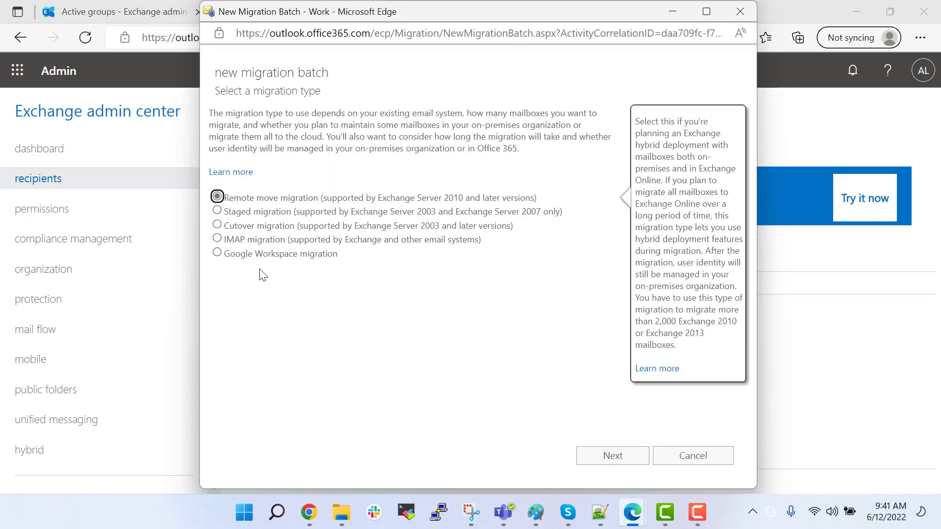
left_click(217, 253)
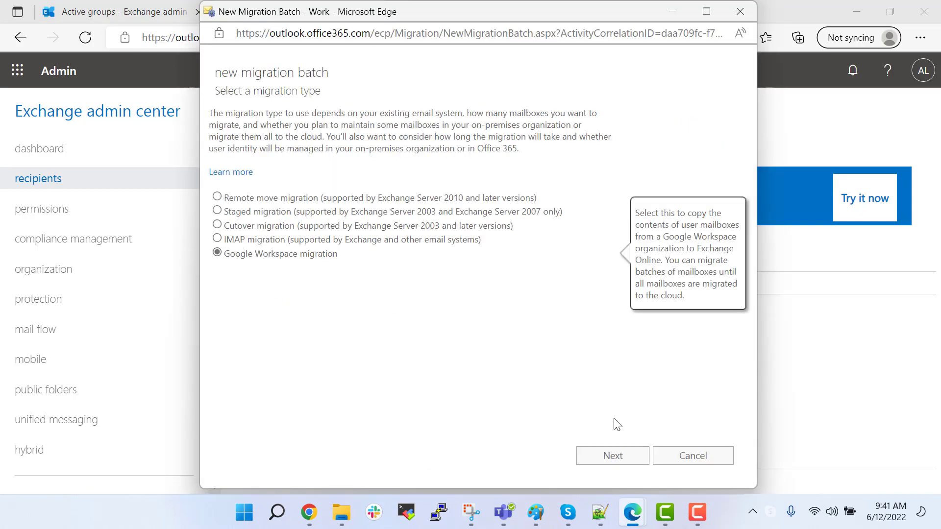
left_click(612, 456)
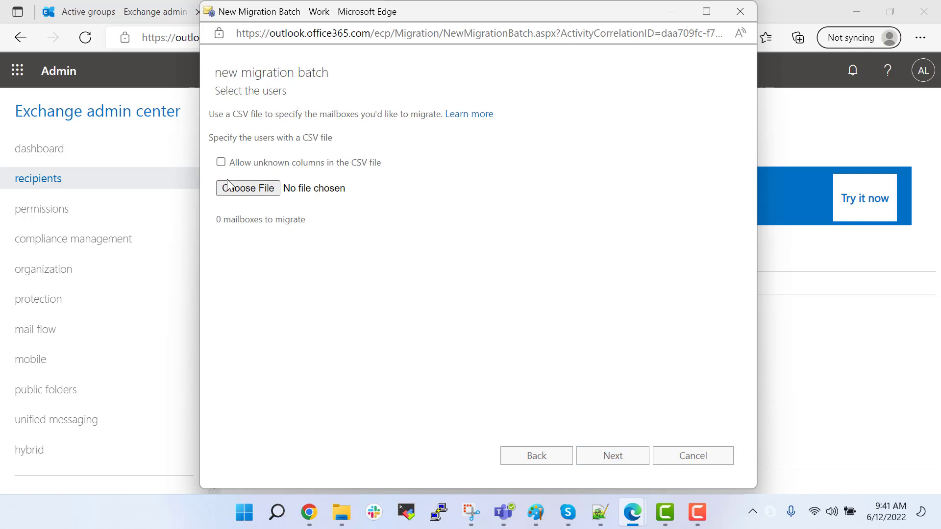
left_click(247, 188)
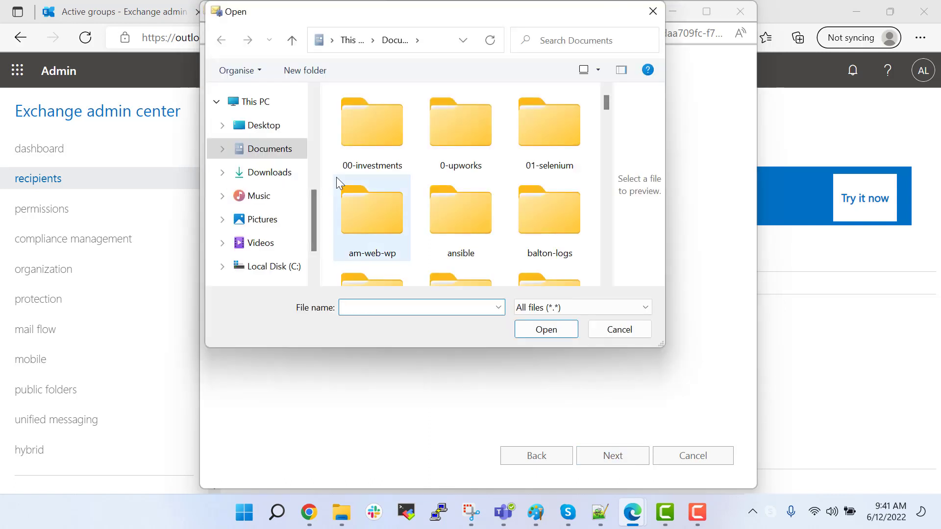
type("gma")
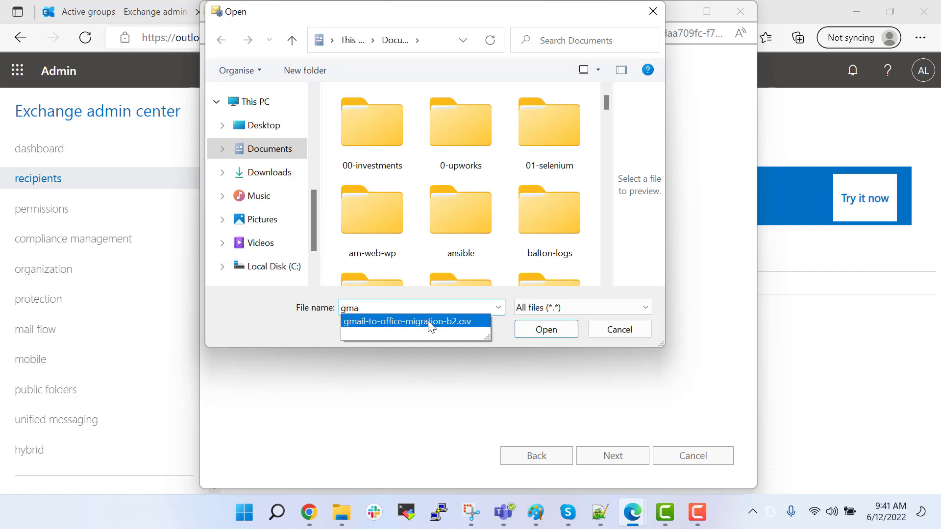
left_click(545, 329)
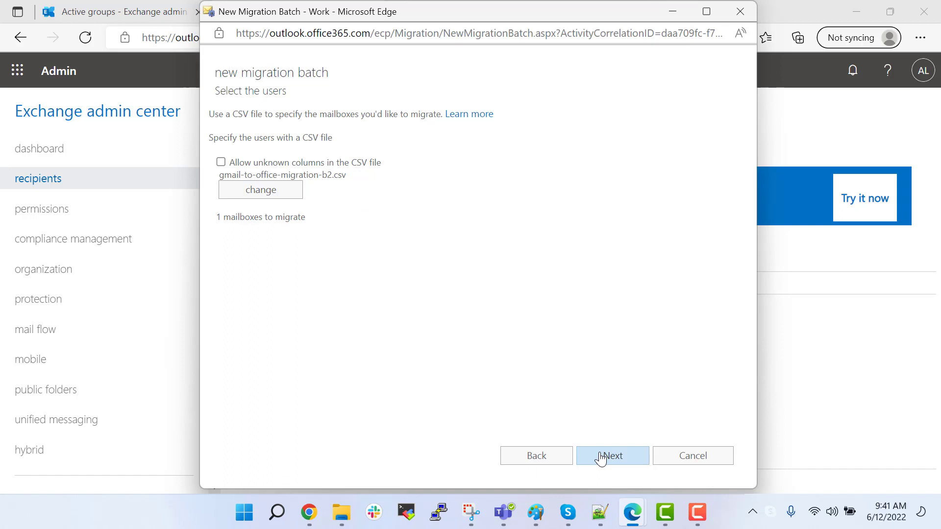
left_click(612, 456)
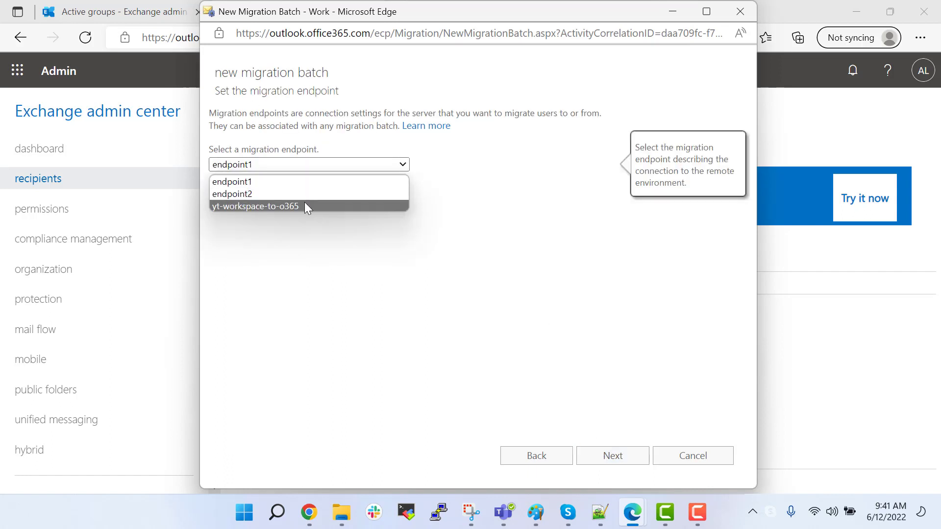
left_click(255, 206)
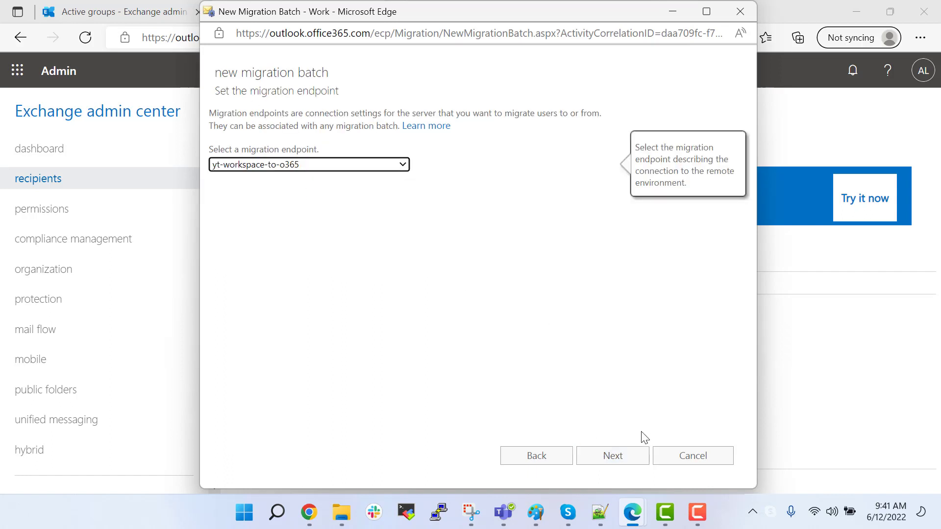
left_click(612, 455)
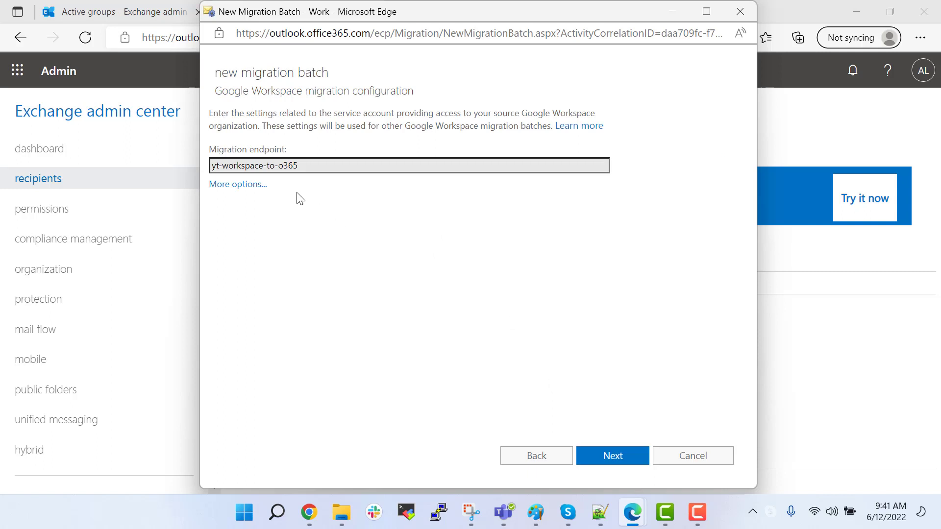
Set the batch's target delivery domain to align.com and continue to start options.
left_click(237, 184)
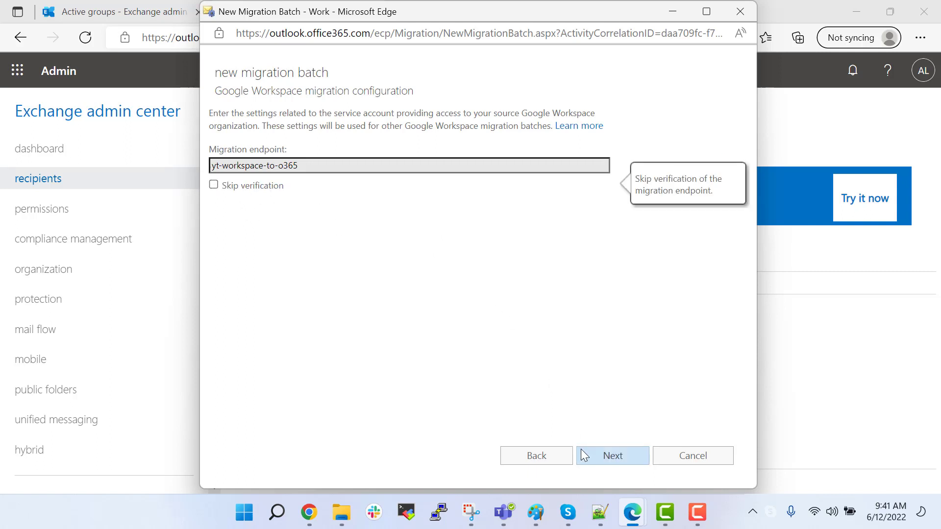
left_click(613, 455)
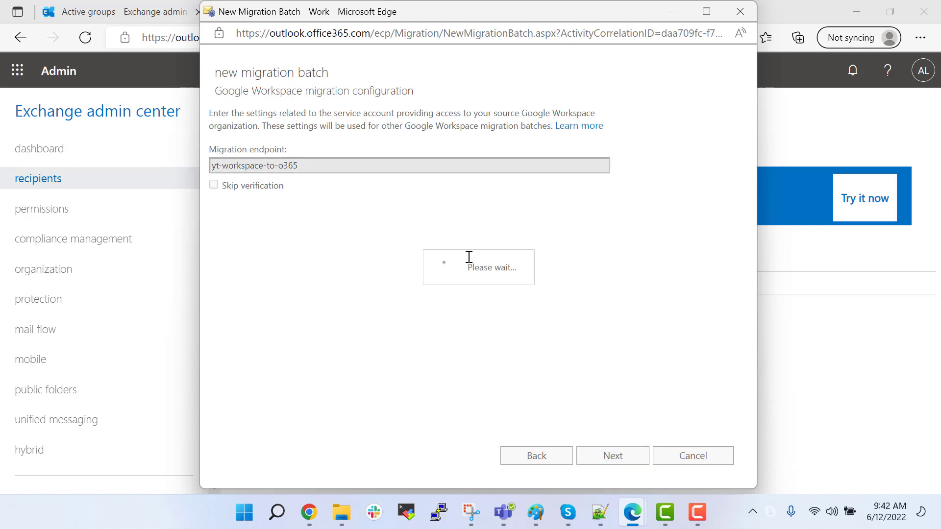
left_click(612, 455)
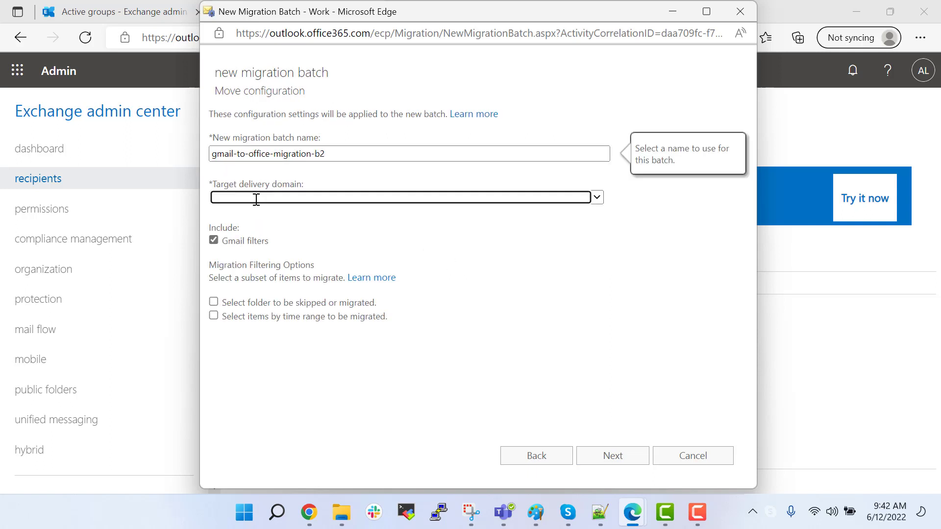
type("a")
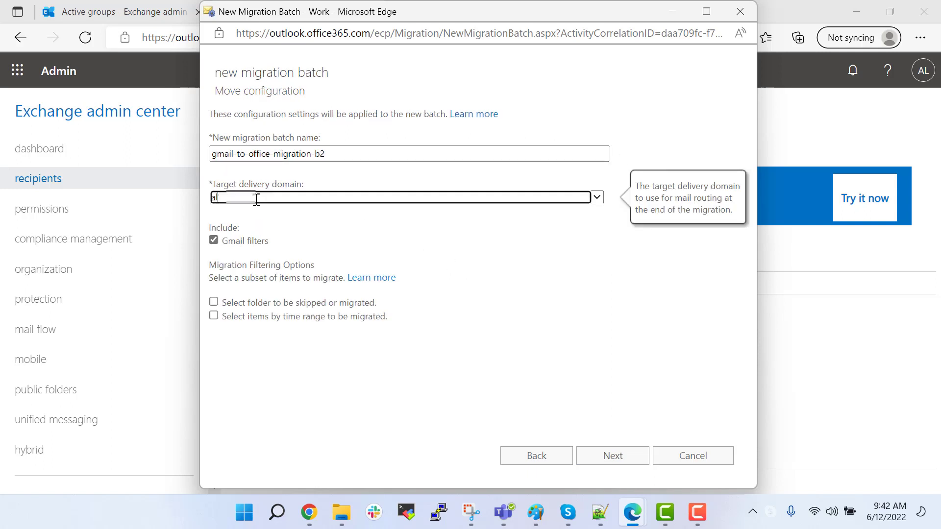
type("lign")
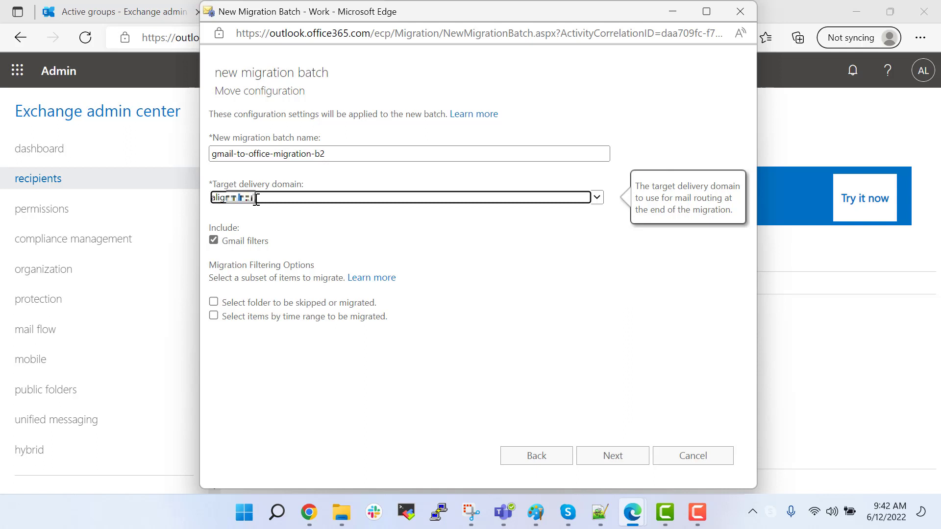
type(".com")
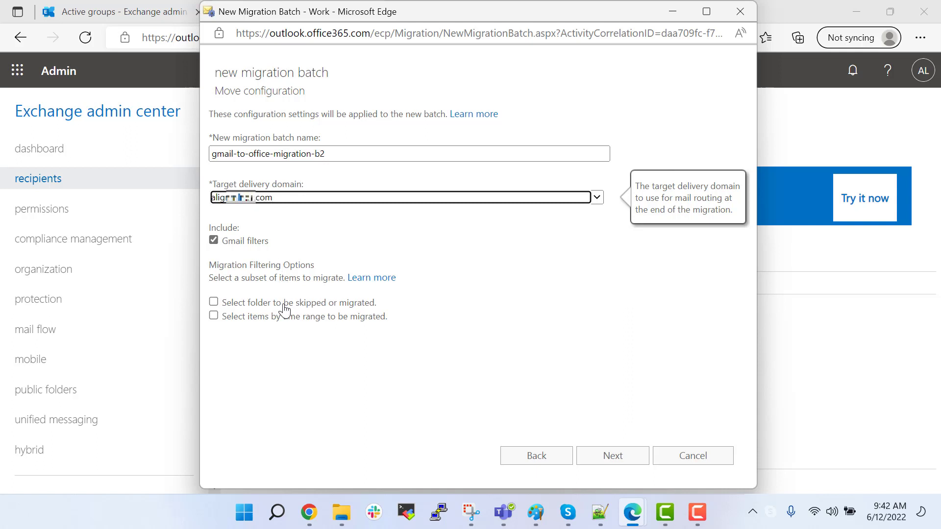
left_click(612, 455)
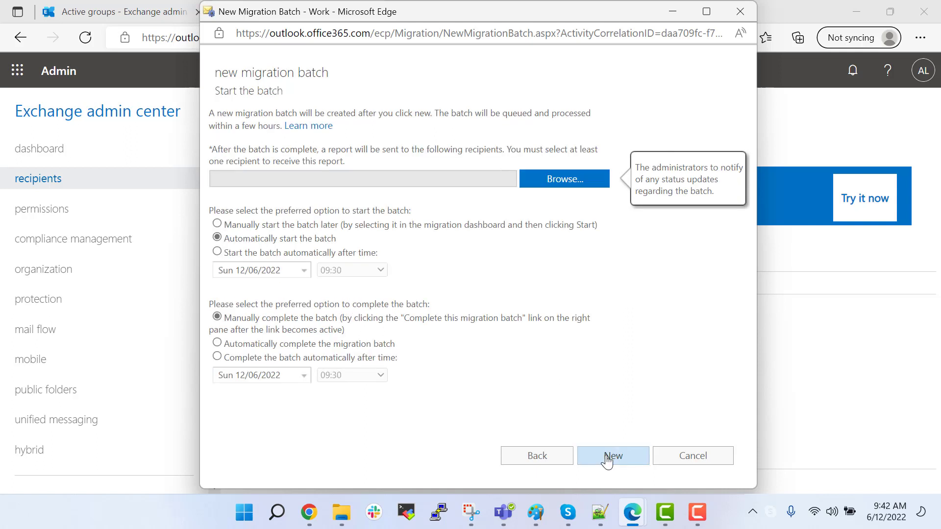
left_click(217, 343)
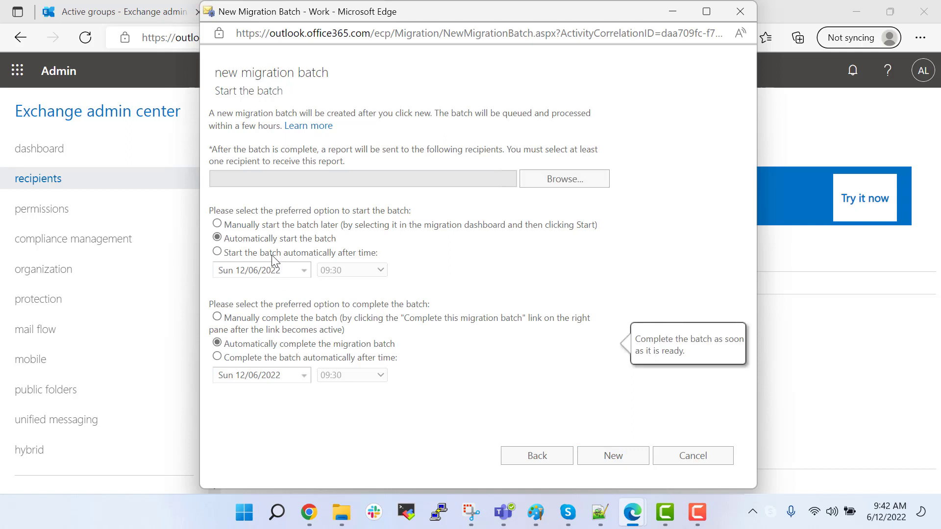
left_click(613, 456)
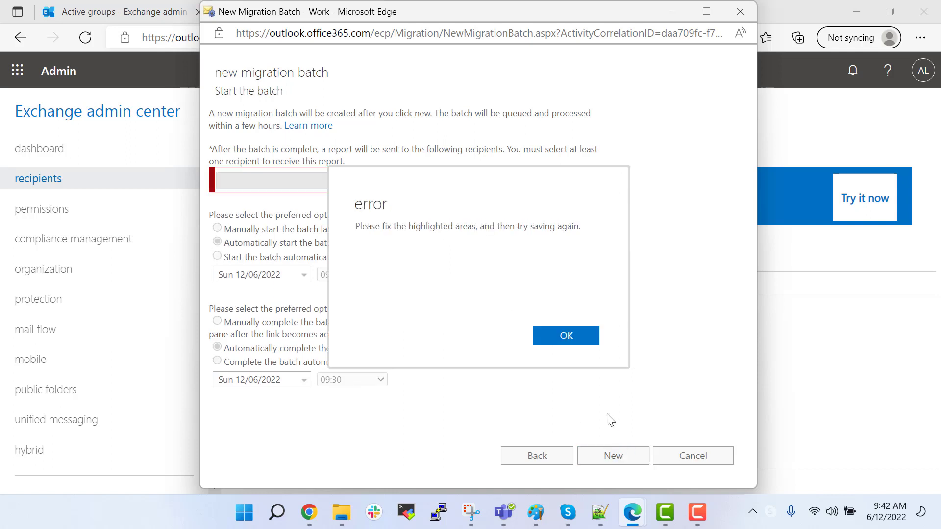
left_click(564, 336)
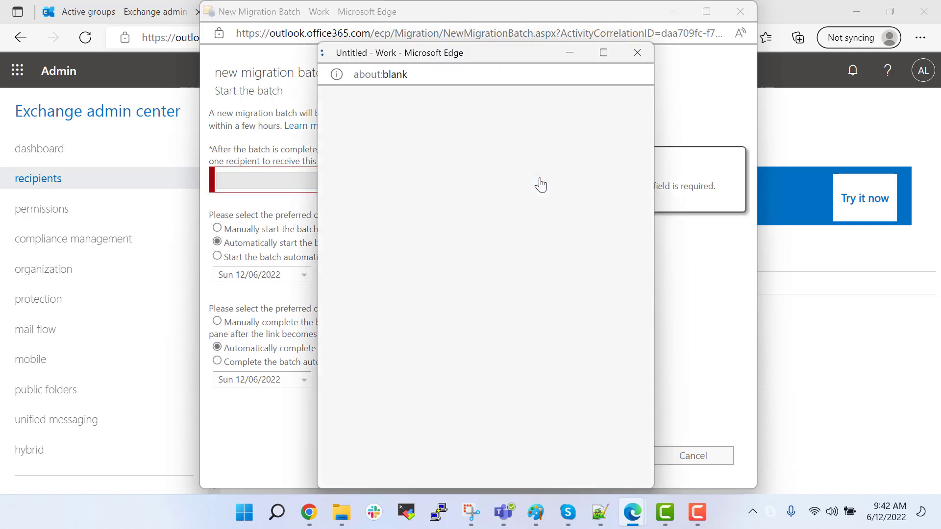
mouse_move(458, 217)
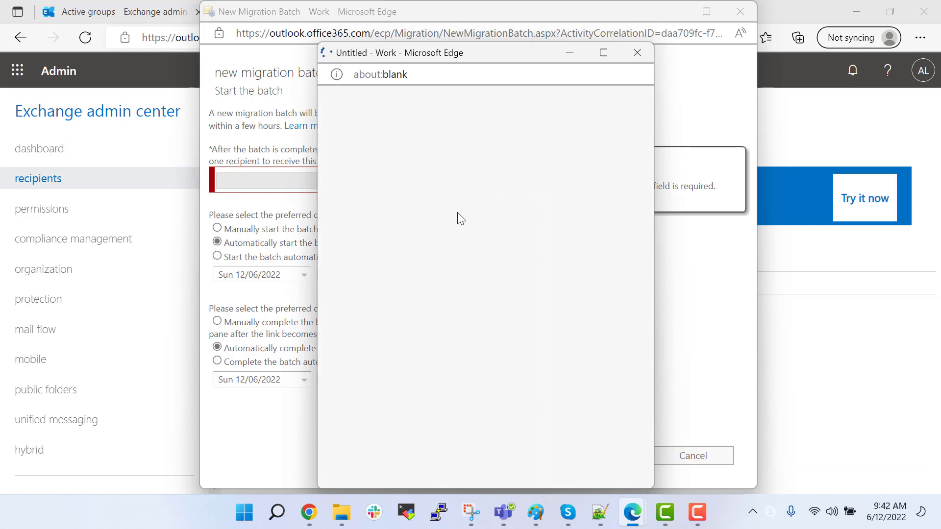
left_click(637, 52)
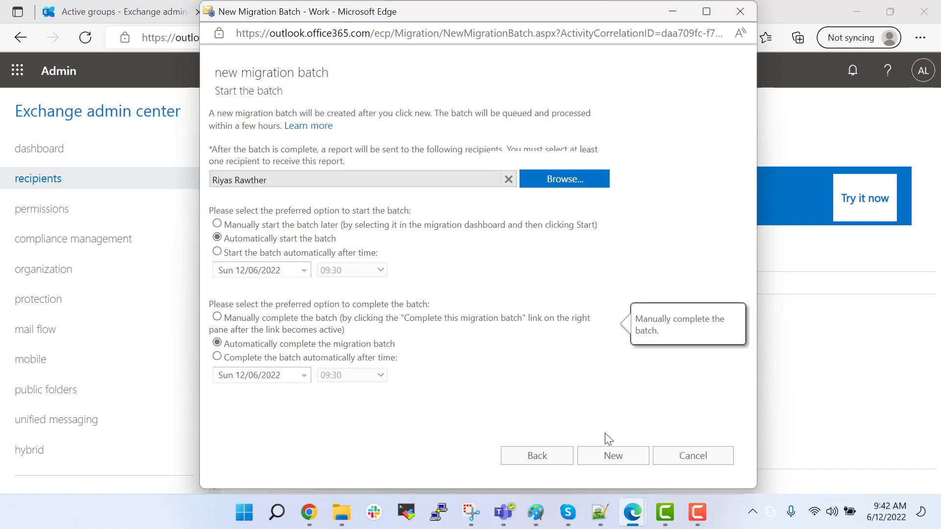
left_click(612, 456)
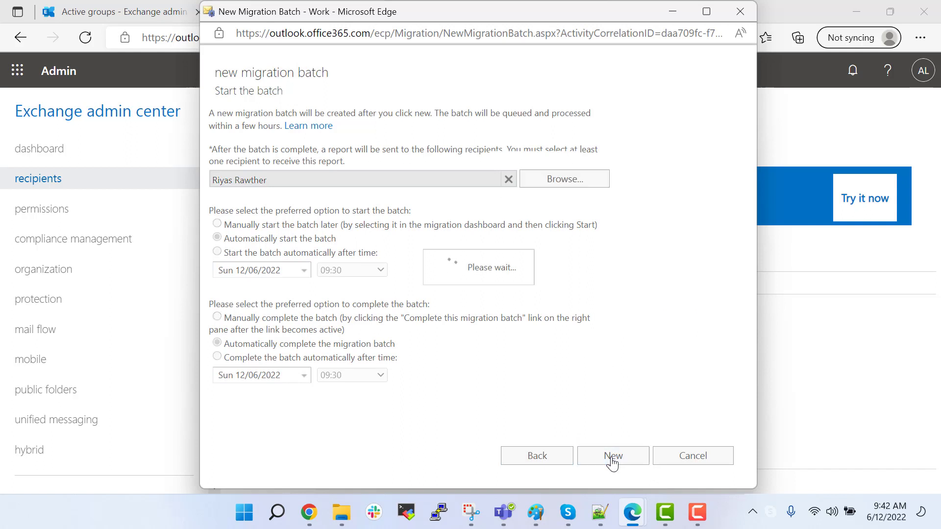
mouse_move(501, 220)
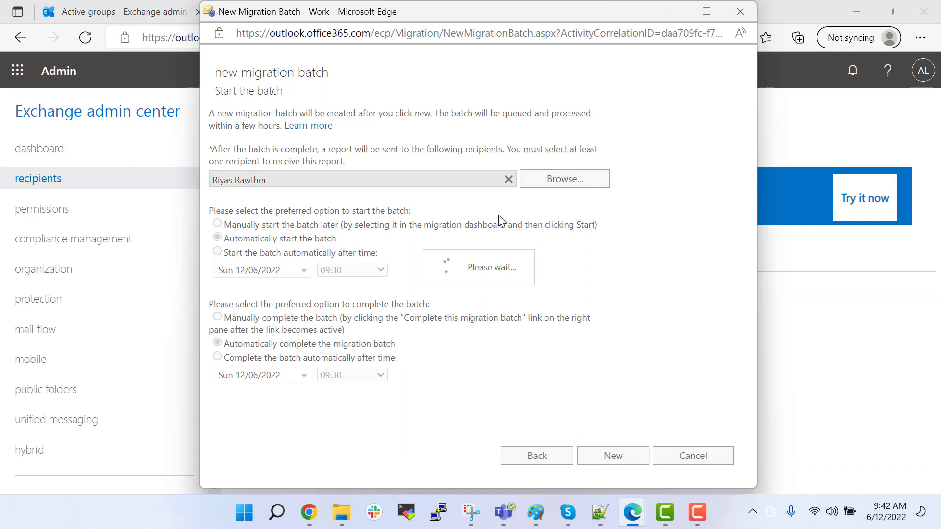
mouse_move(290, 166)
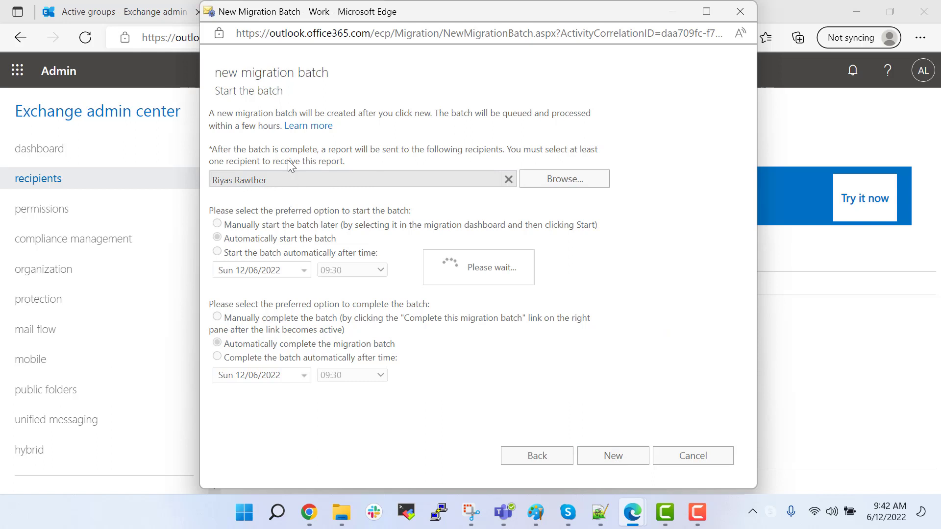
mouse_move(262, 188)
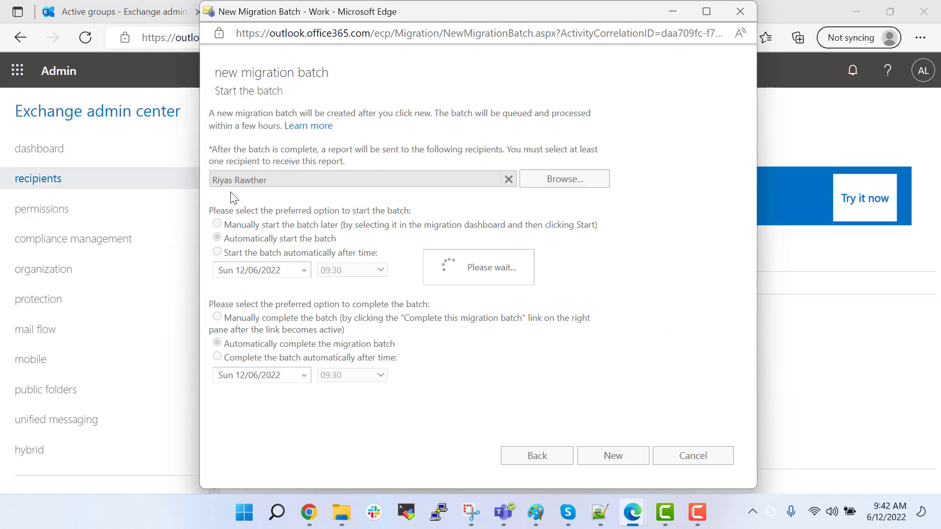
left_click(612, 456)
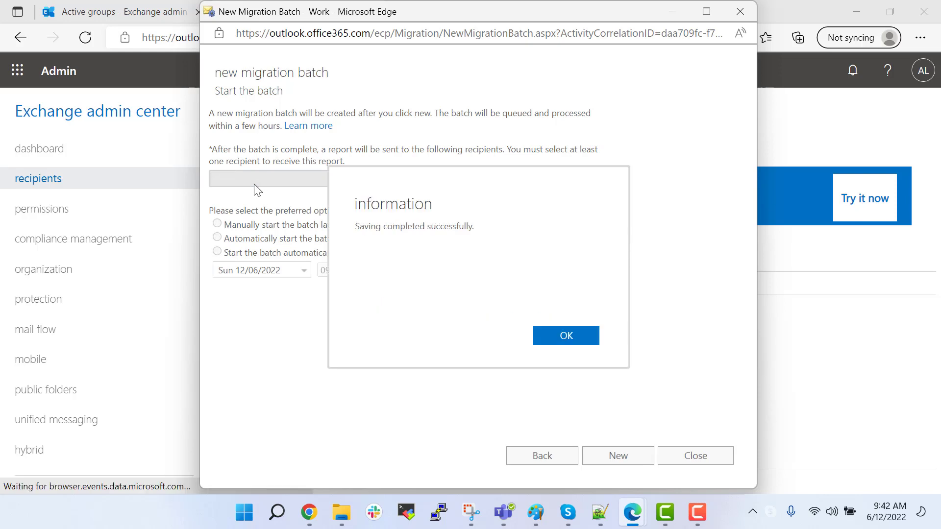